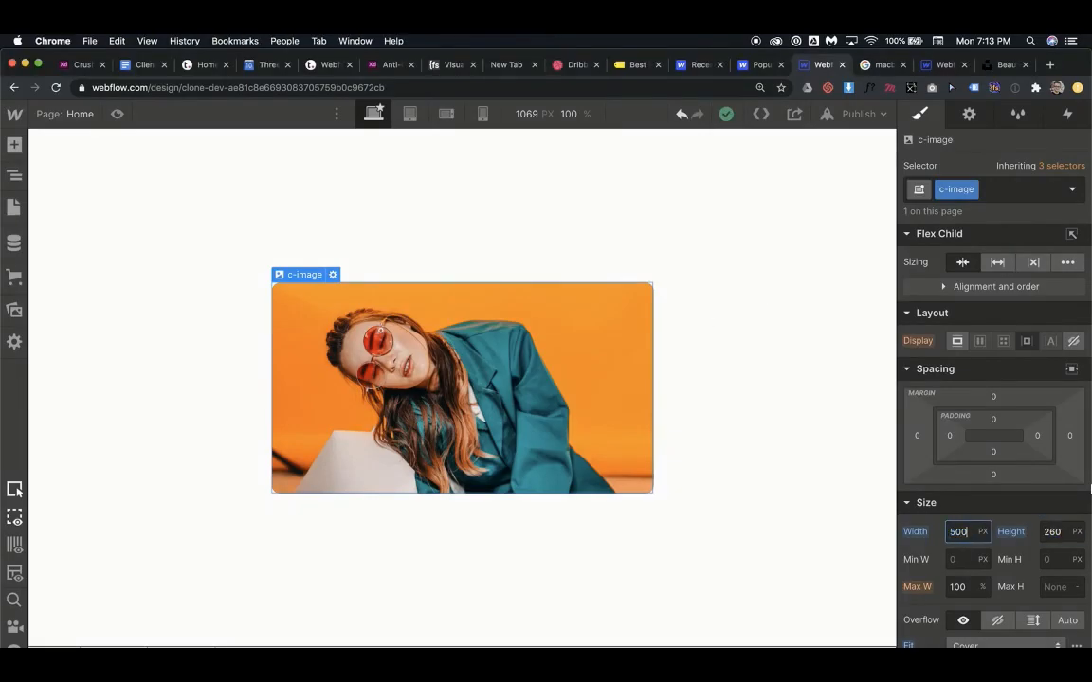
# Set the c-image height to 300 and preview it at tablet and desktop widths
pyautogui.write('30')
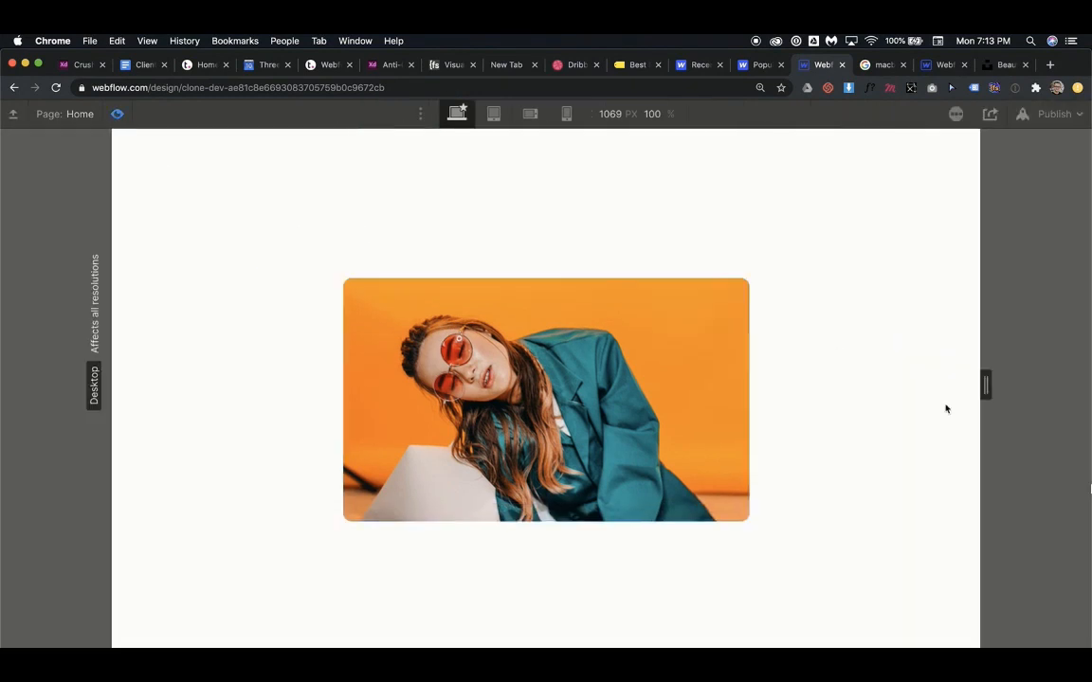
pyautogui.click(492, 114)
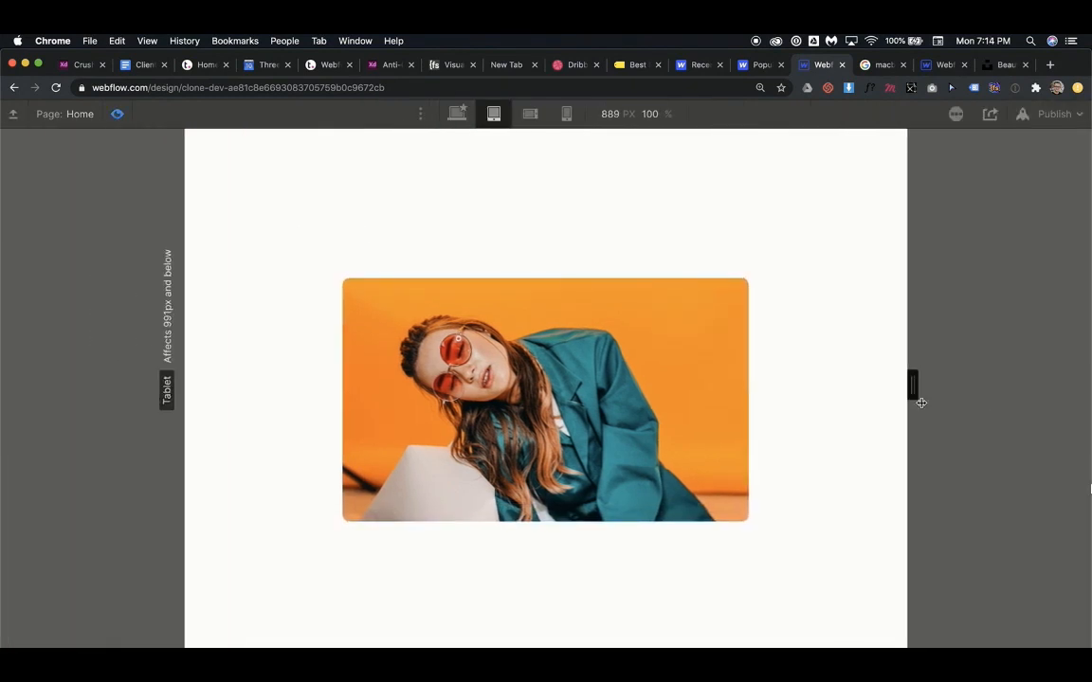
pyautogui.click(456, 114)
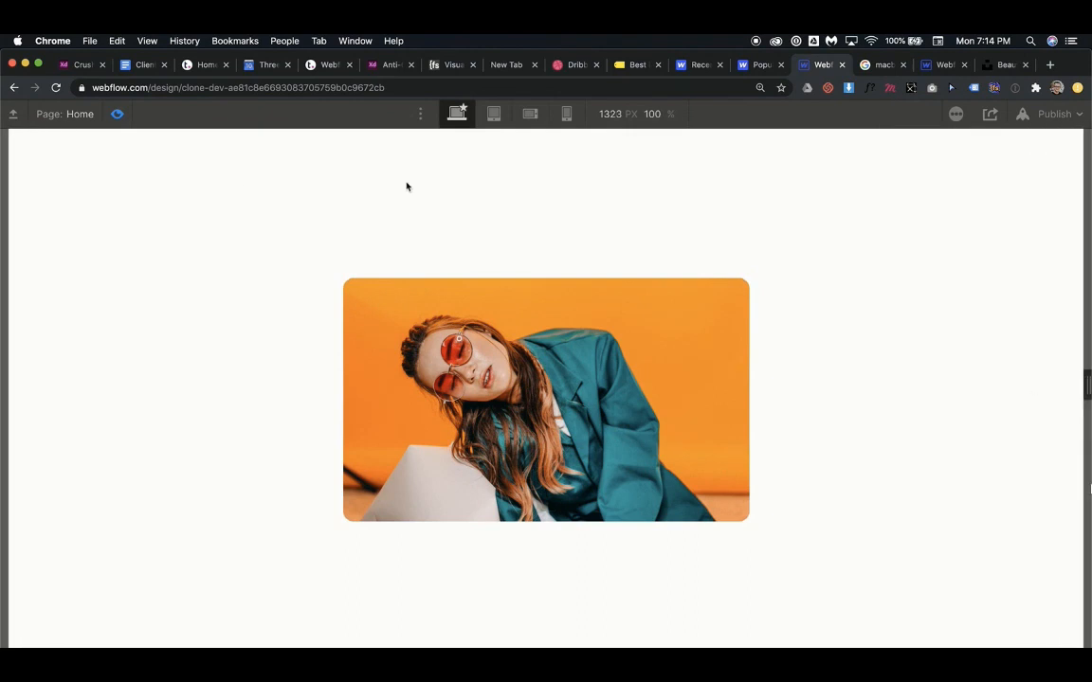
pyautogui.click(545, 401)
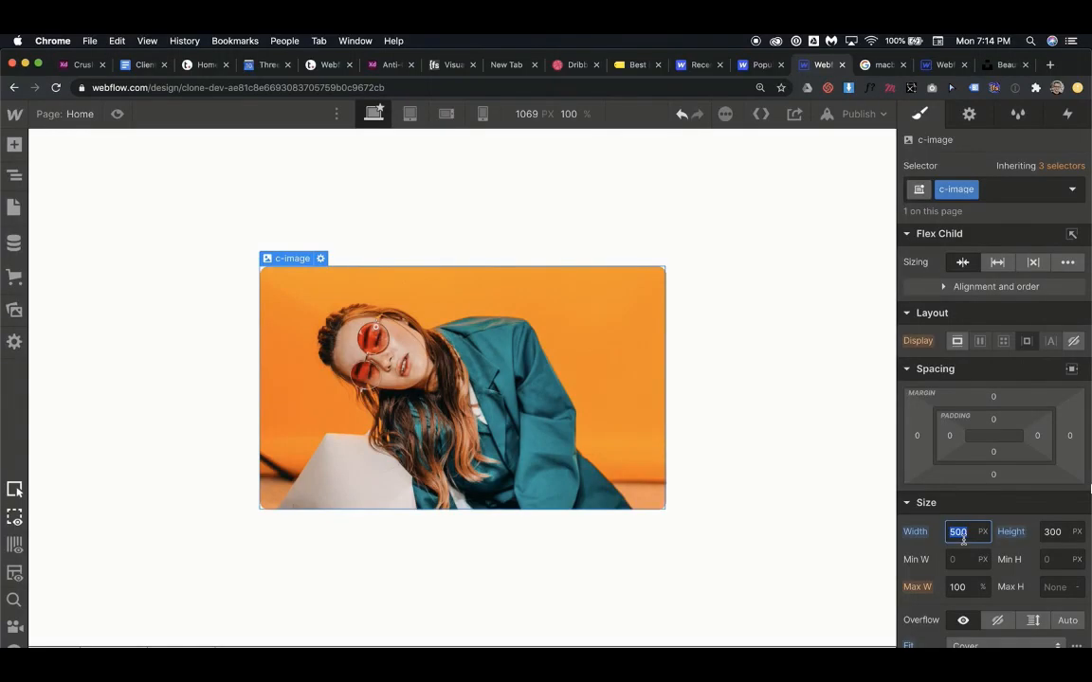
# Set the image width to 50vw and compare it at mobile landscape and desktop widths
pyautogui.write('50vw')
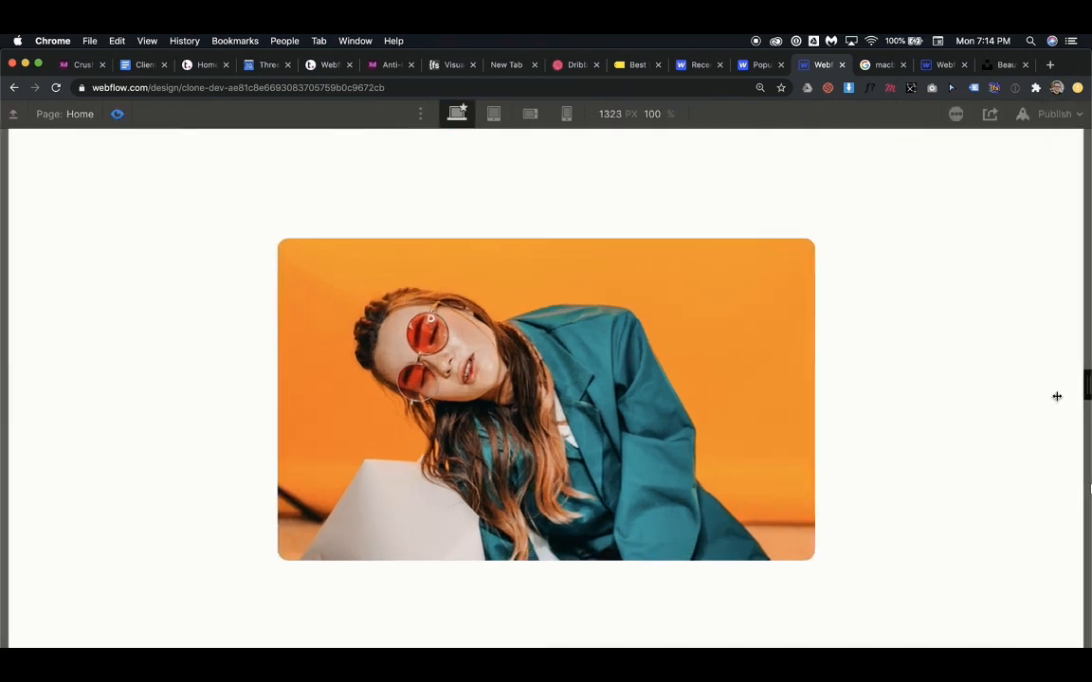
pyautogui.click(529, 114)
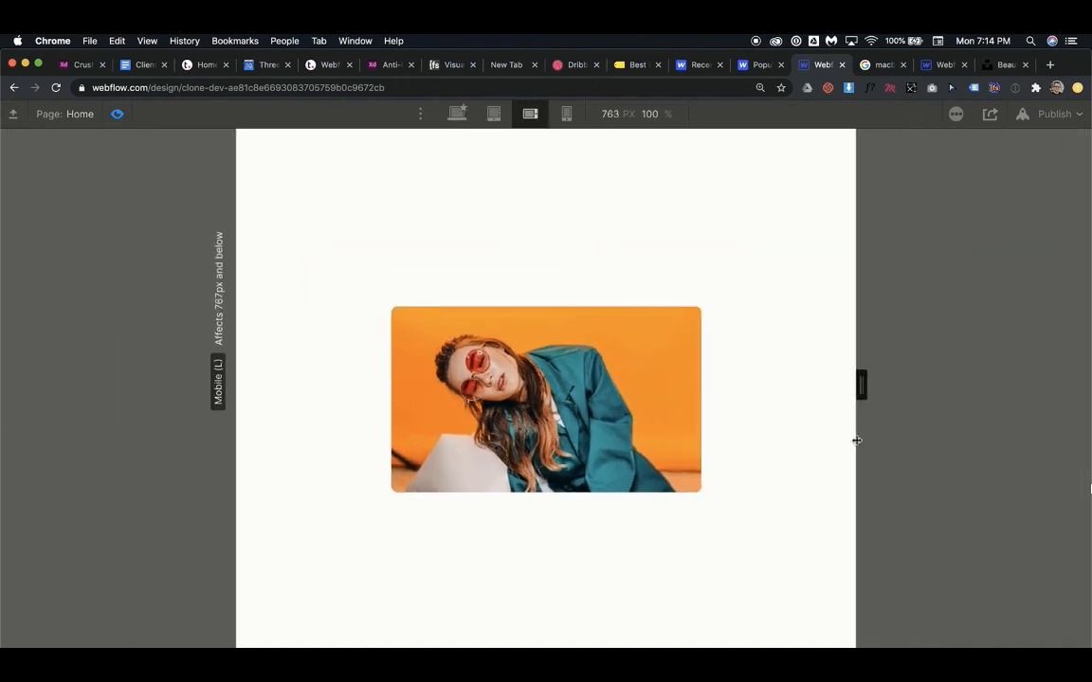
pyautogui.click(457, 114)
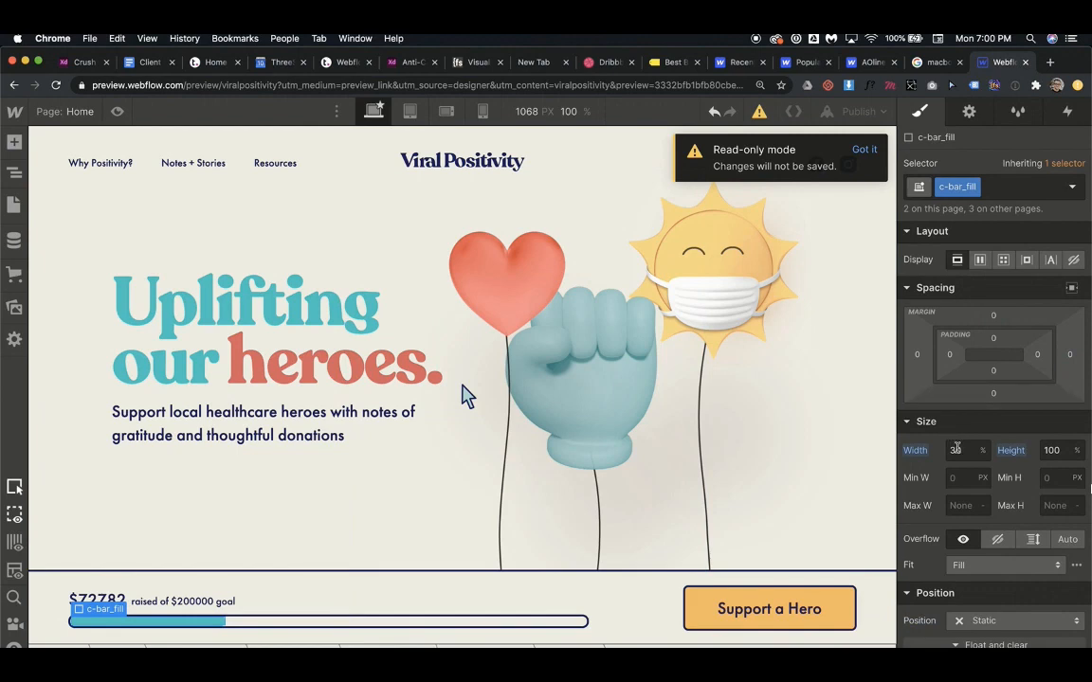
# Try the c-bar_fill width at 80%, 60% and 30%
pyautogui.write('80')
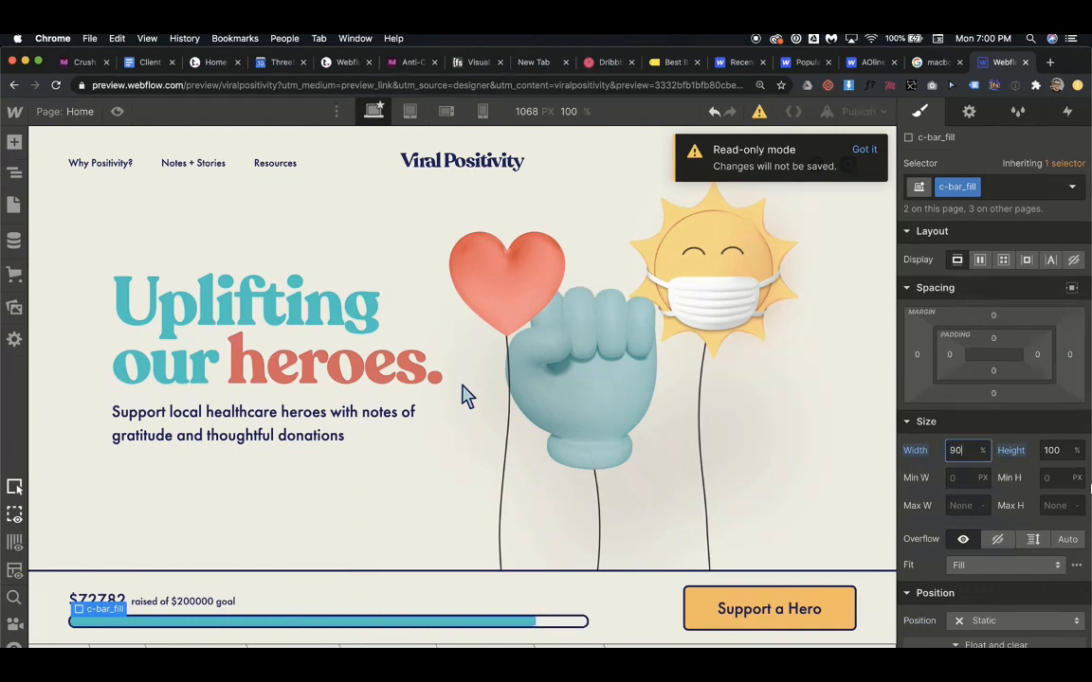
pyautogui.write('60')
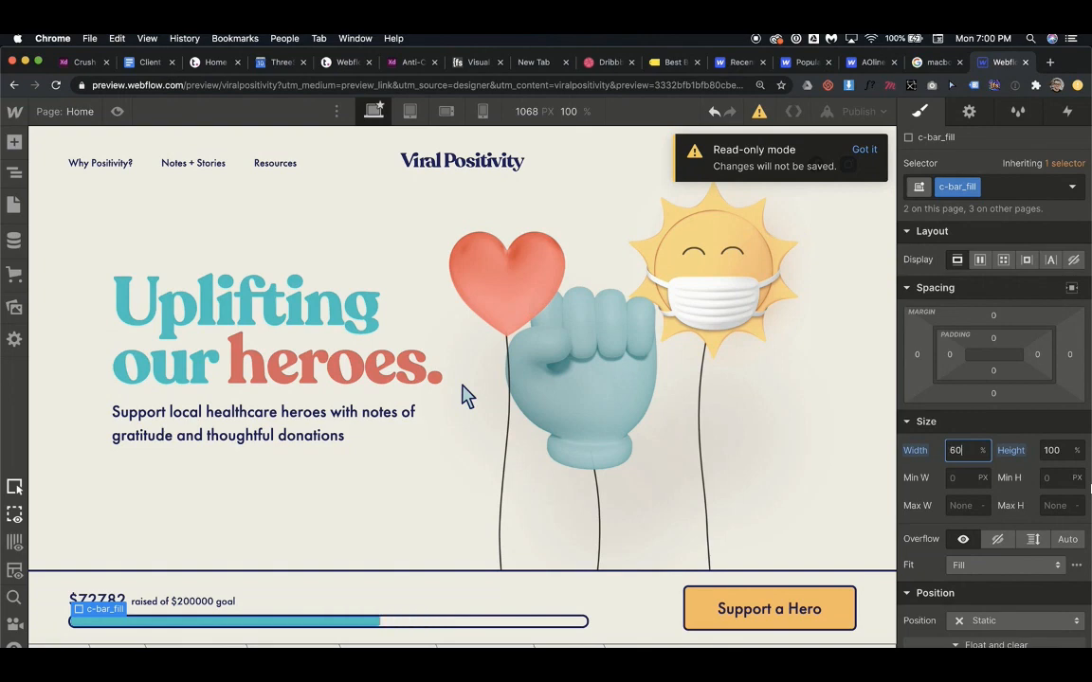
pyautogui.write('30')
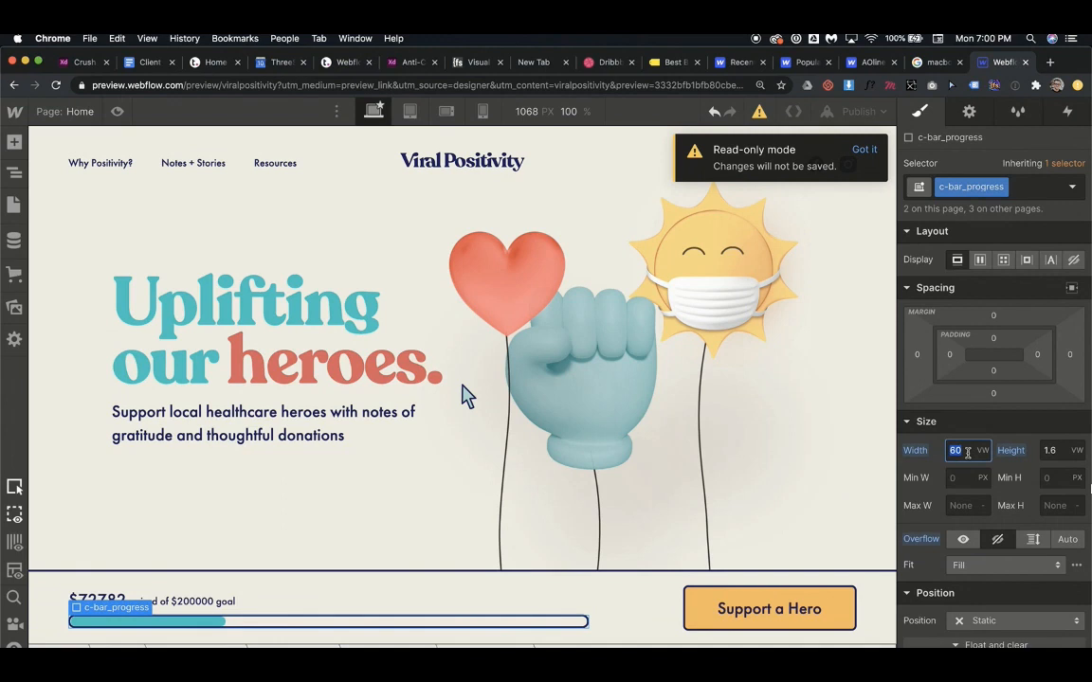
# Try the c-bar_progress width at 30, 60 and 50 vw
pyautogui.write('30')
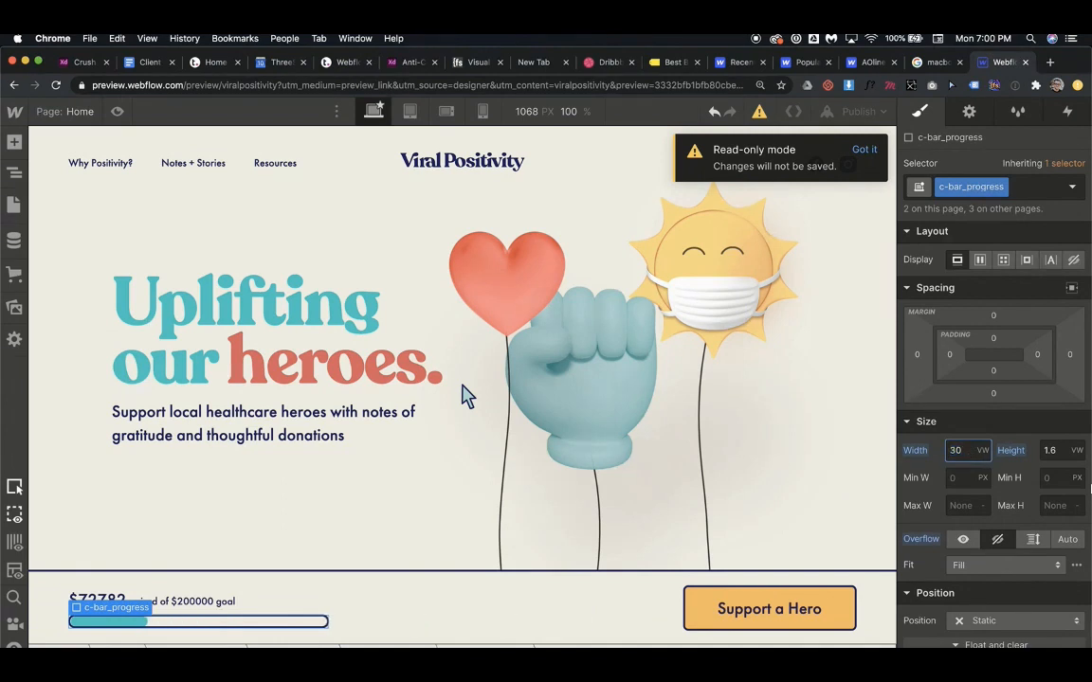
pyautogui.write('60')
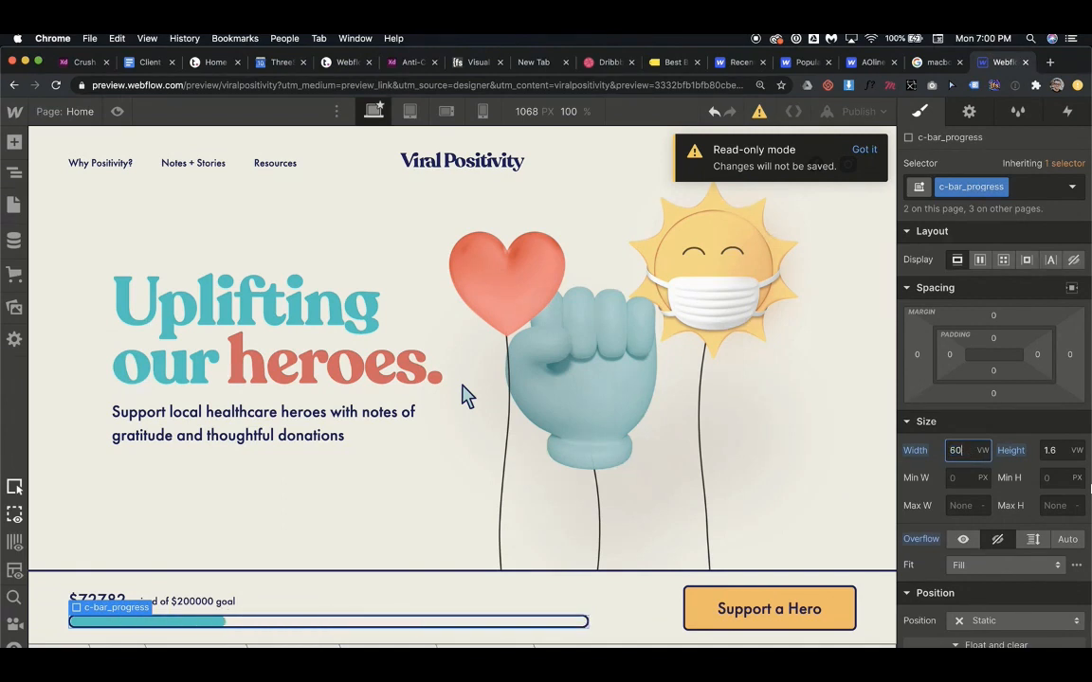
pyautogui.write('50')
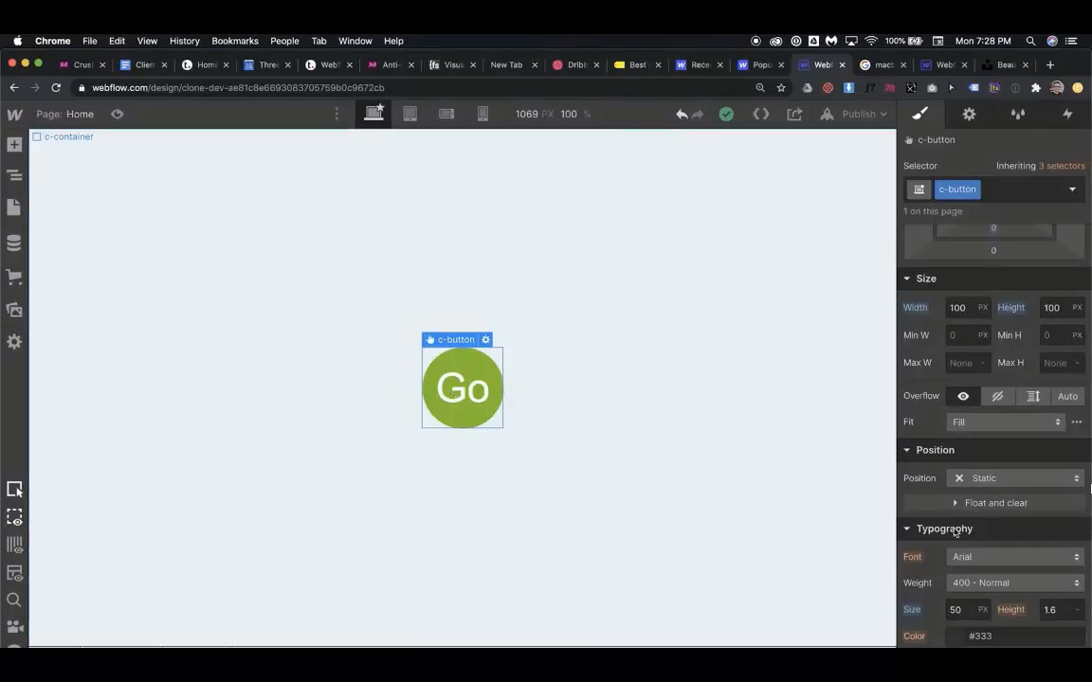
# Set the Go button's font size to 200px and its width and height to 2em
pyautogui.write('100')
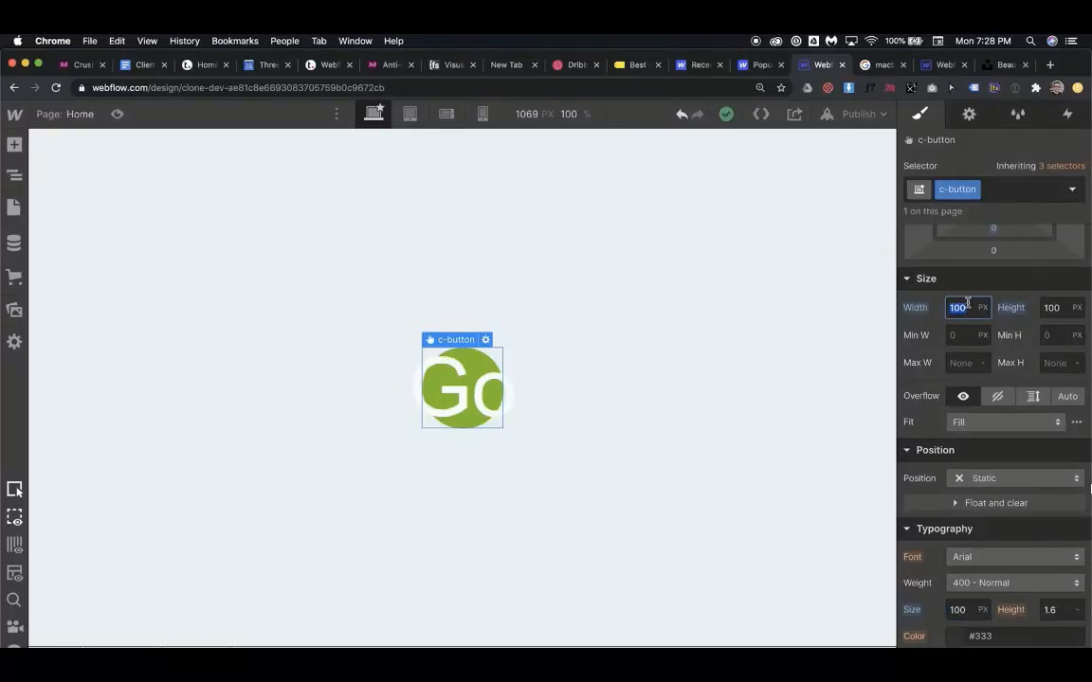
pyautogui.write('200')
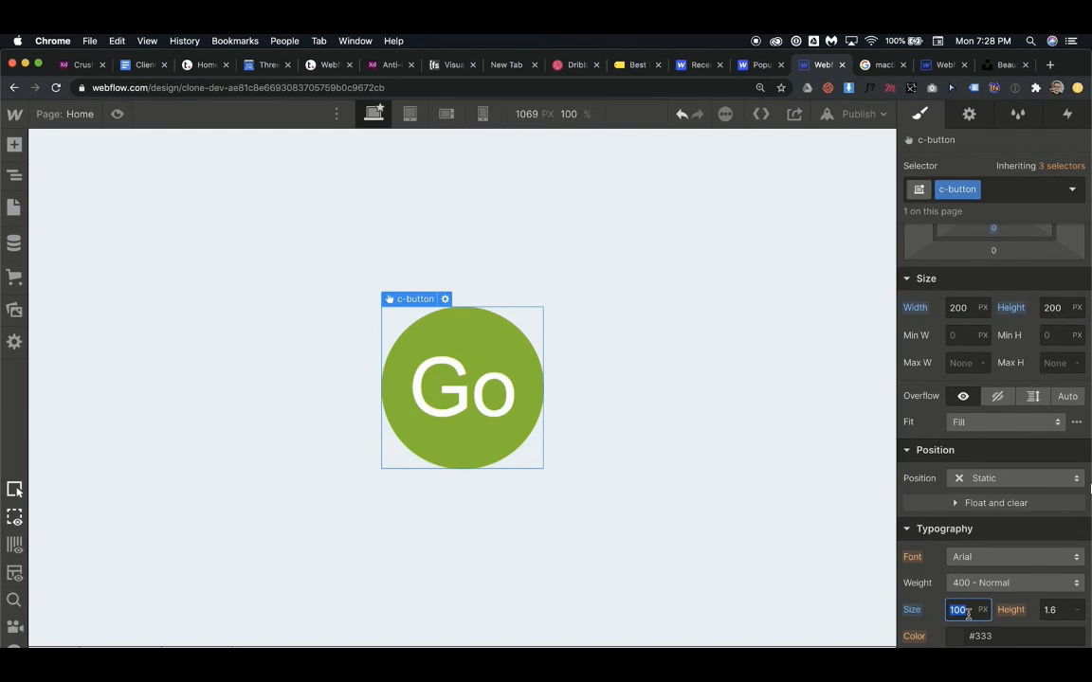
pyautogui.write('200')
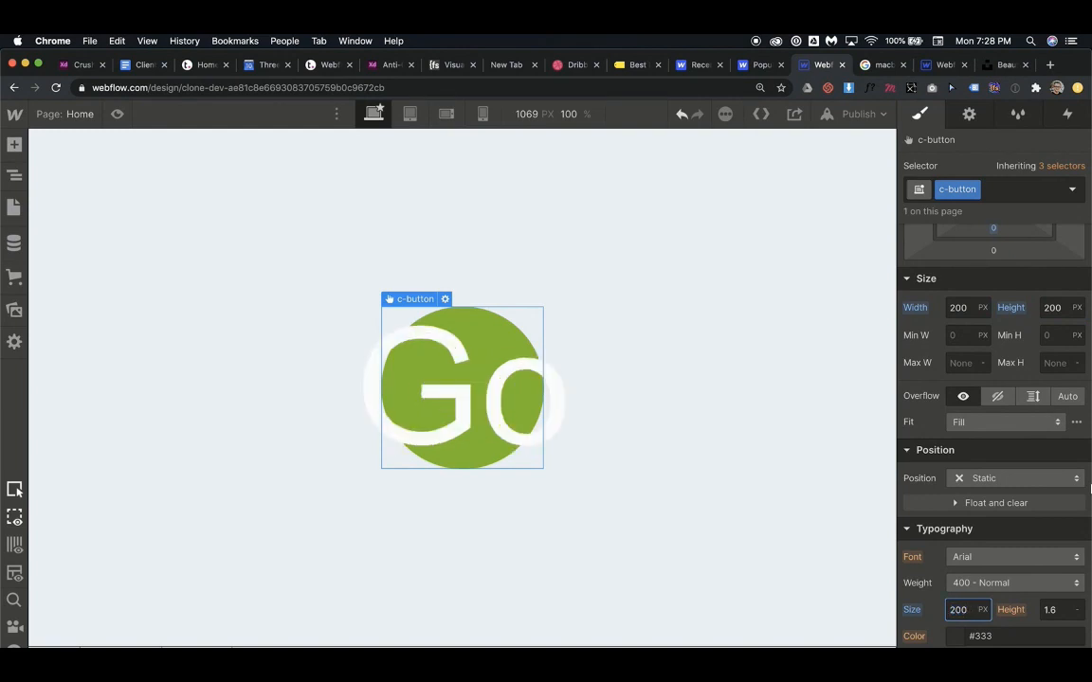
pyautogui.click(957, 307)
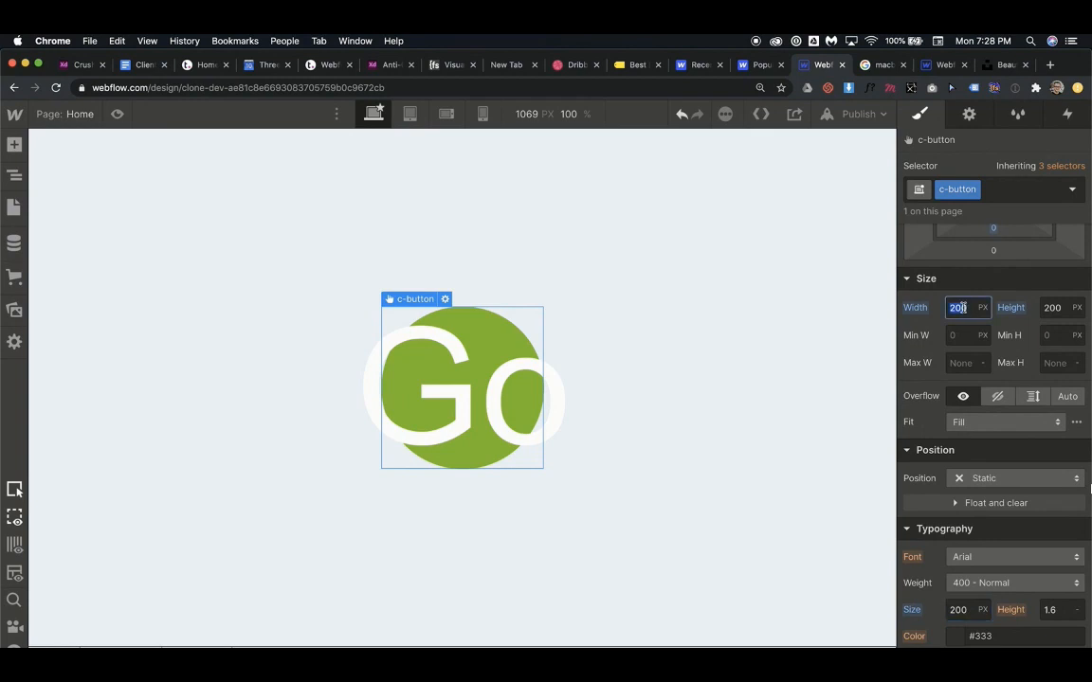
pyautogui.write('2')
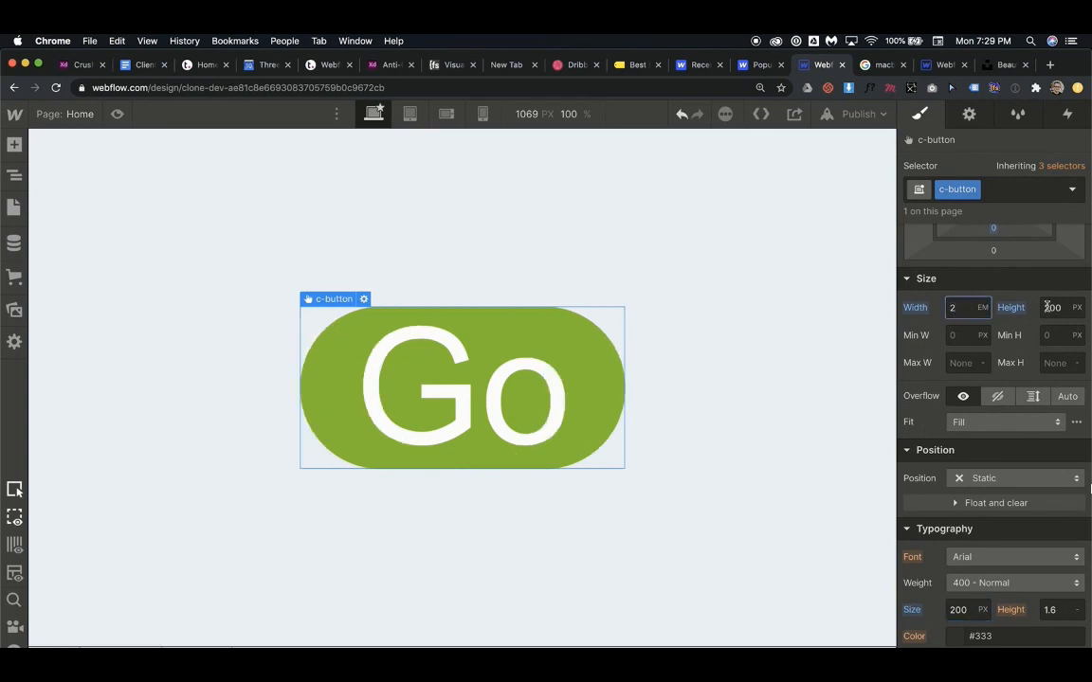
pyautogui.write('2')
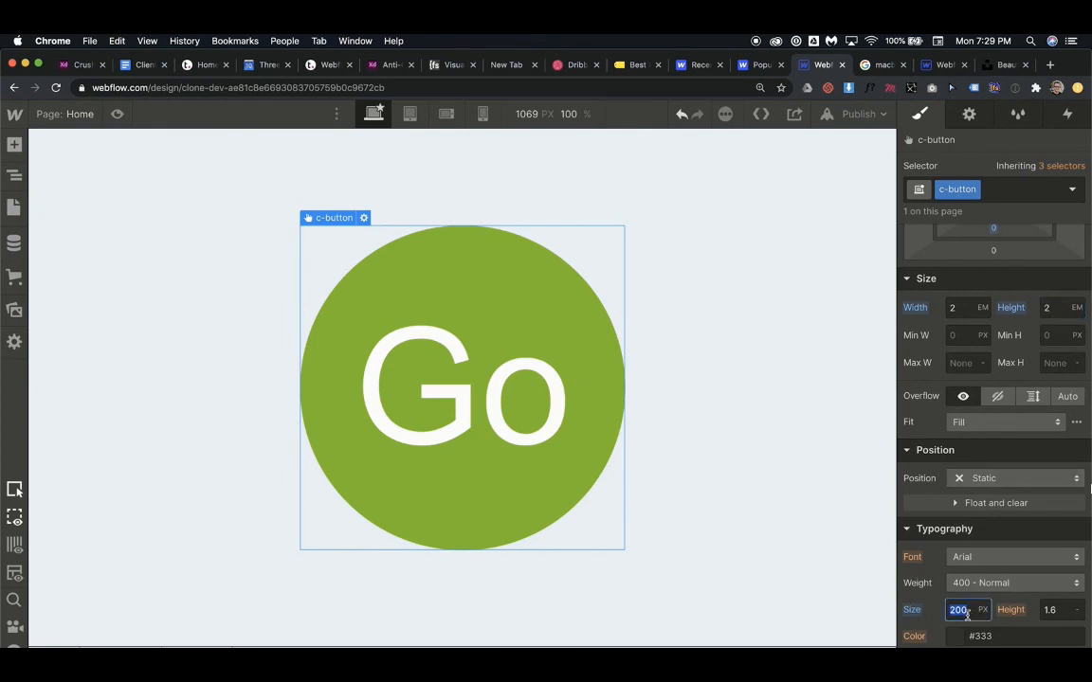
# Test the button's font size at 130, 80, 190, 130 and 50
pyautogui.write('130')
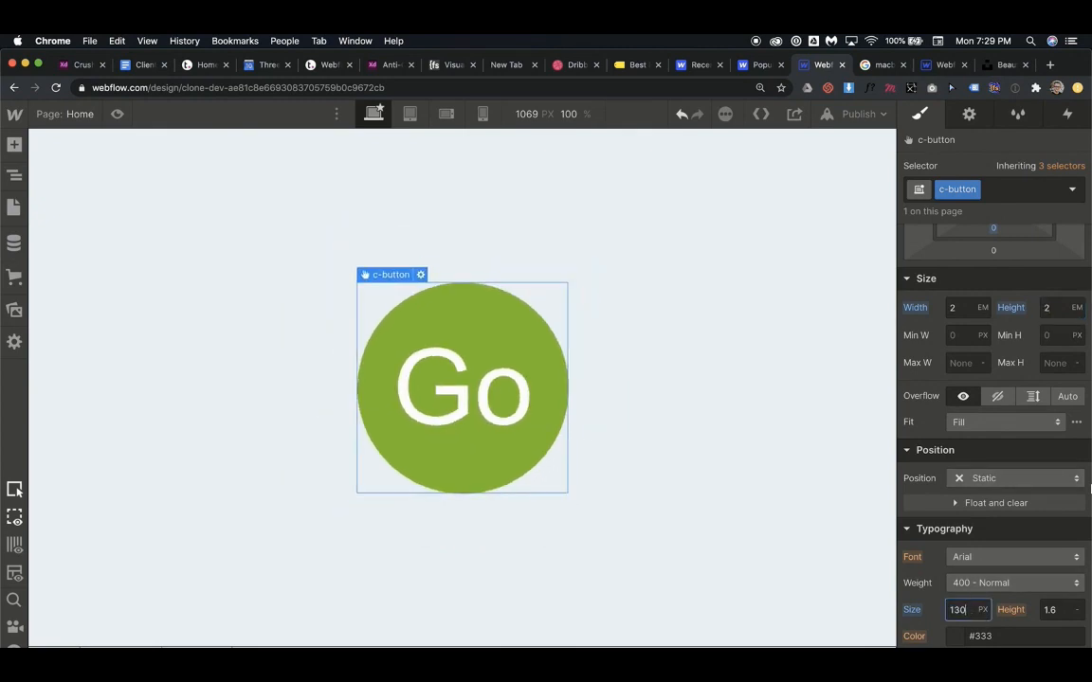
pyautogui.write('80')
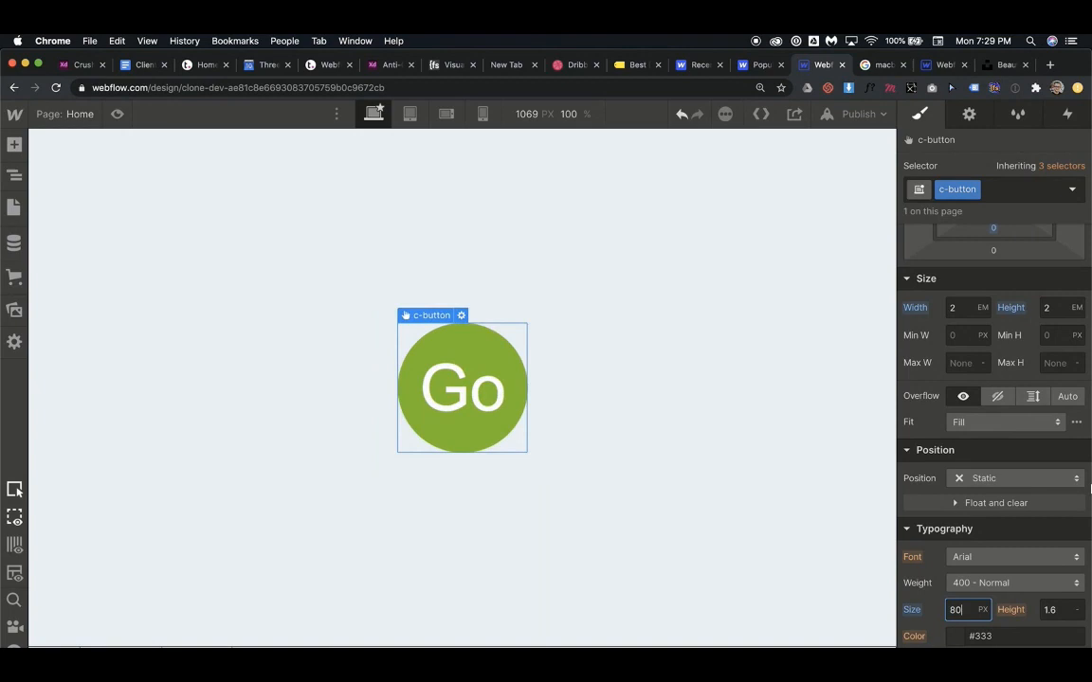
pyautogui.write('190')
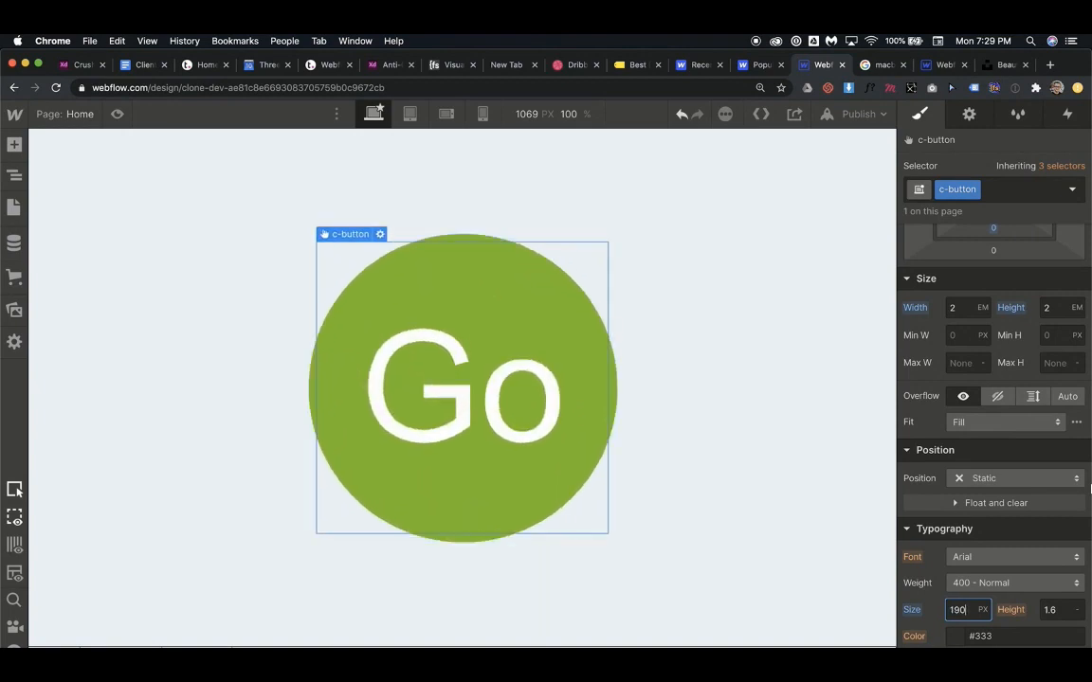
pyautogui.write('130')
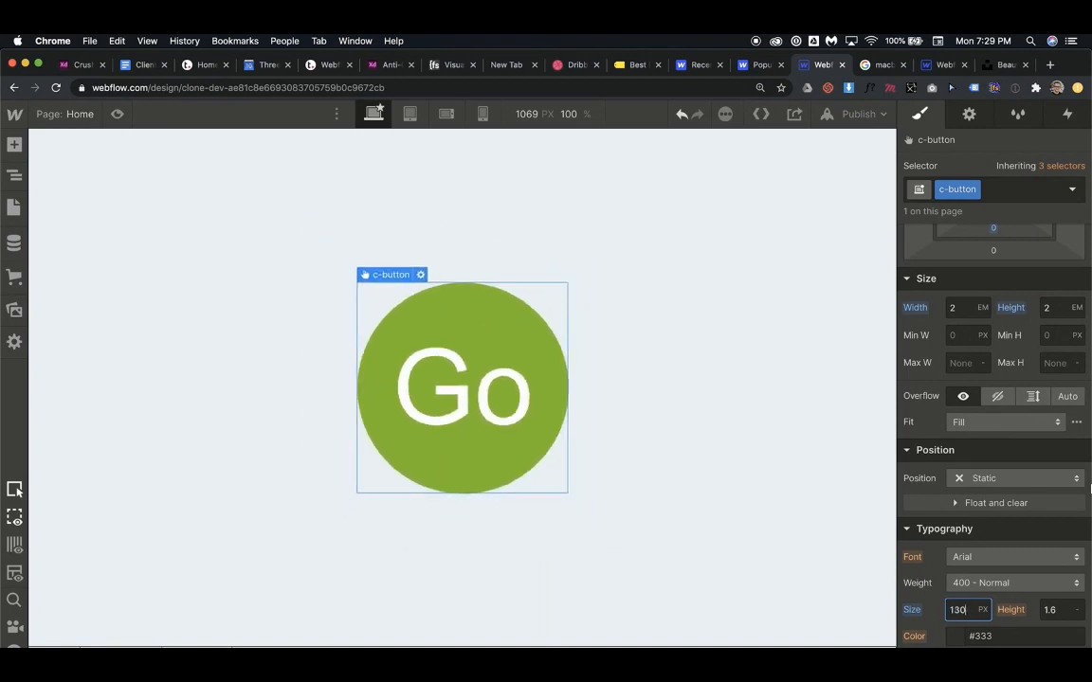
pyautogui.write('50')
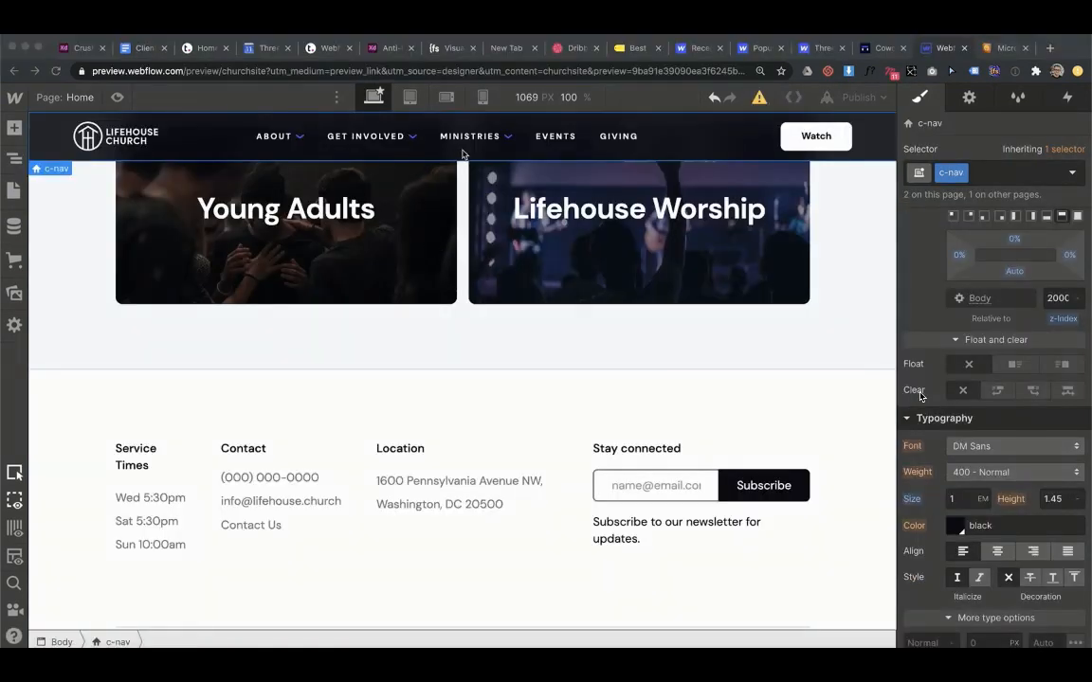
# Set the c-nav text size to 1.2em and the footer section's to 0.8em
pyautogui.click(470, 135)
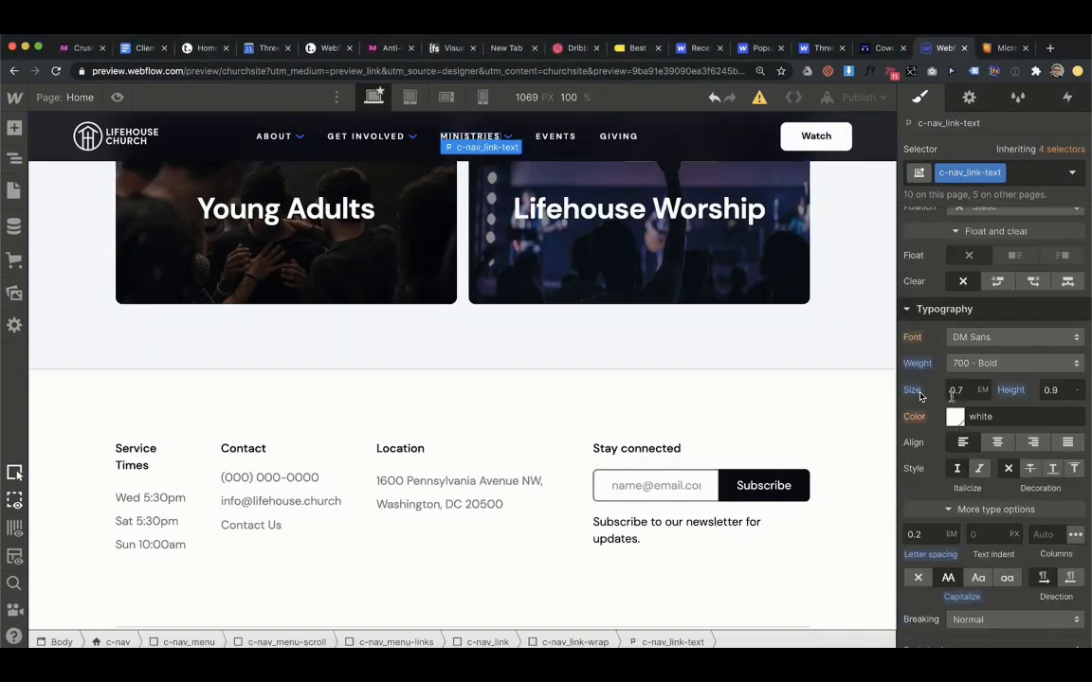
pyautogui.click(88, 136)
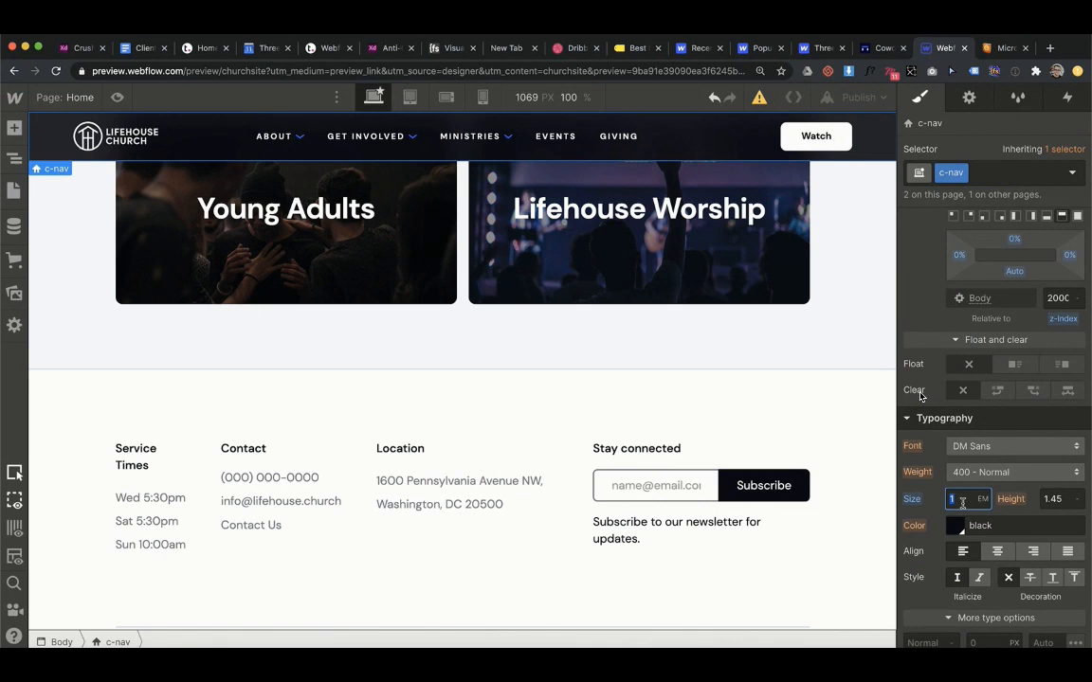
pyautogui.write('1.2')
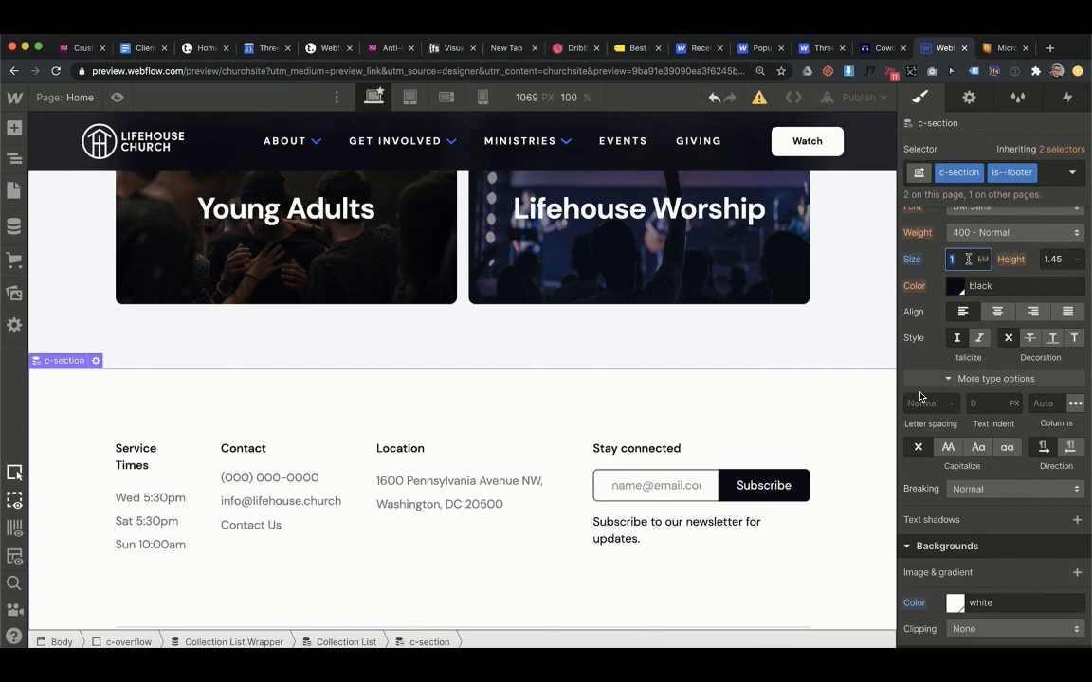
pyautogui.write('0.8')
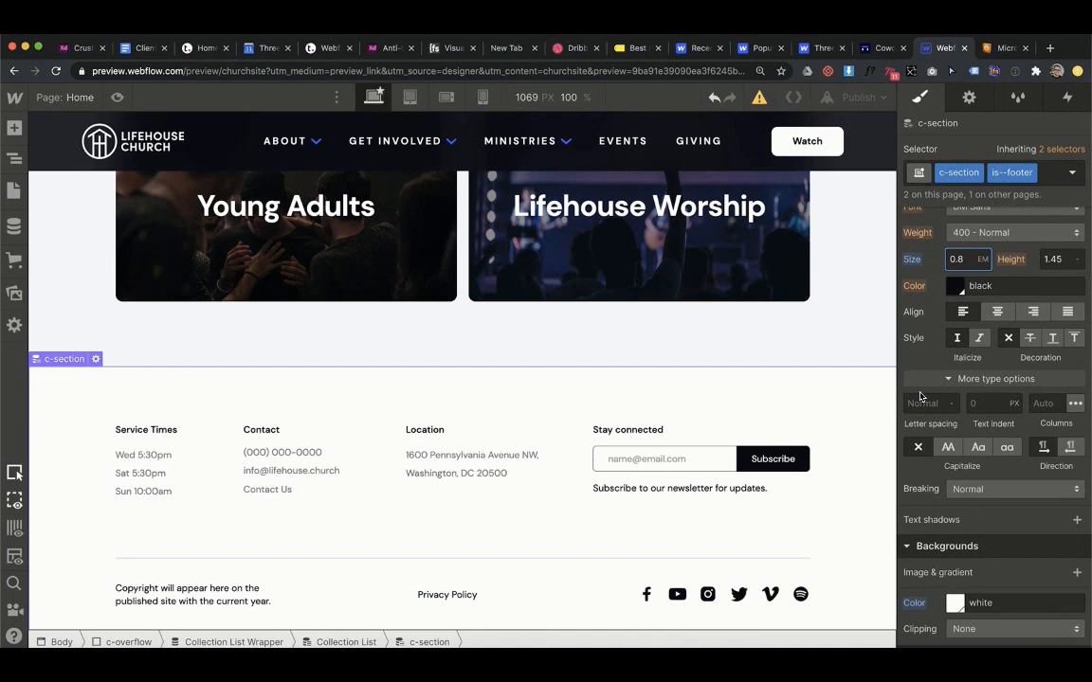
pyautogui.moveTo(455, 122)
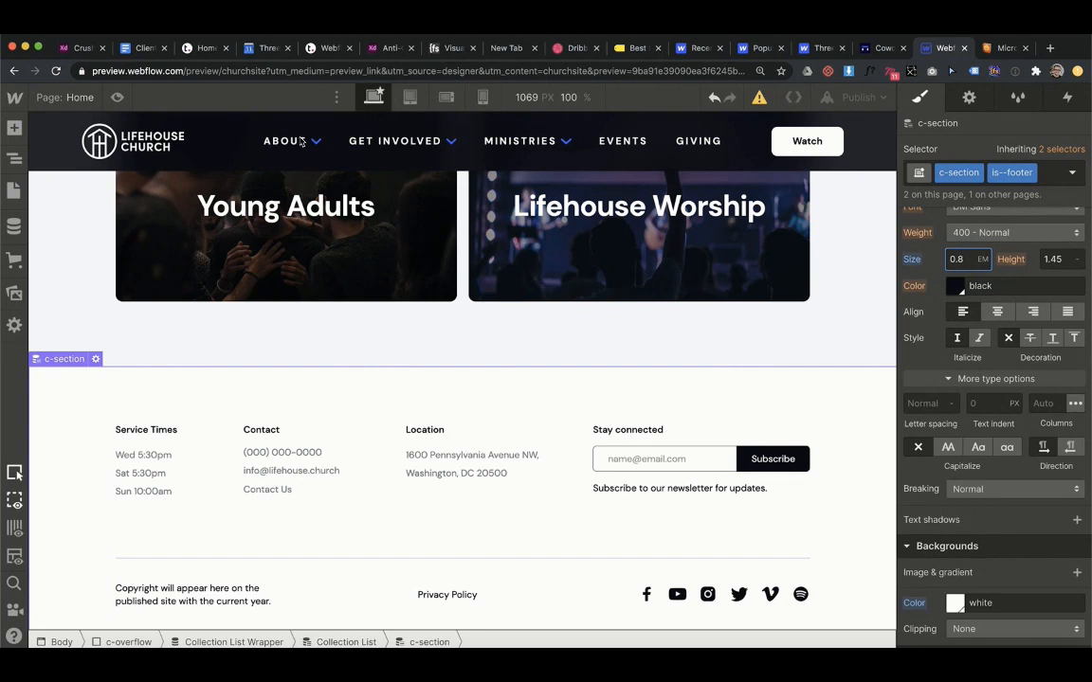
pyautogui.moveTo(668, 131)
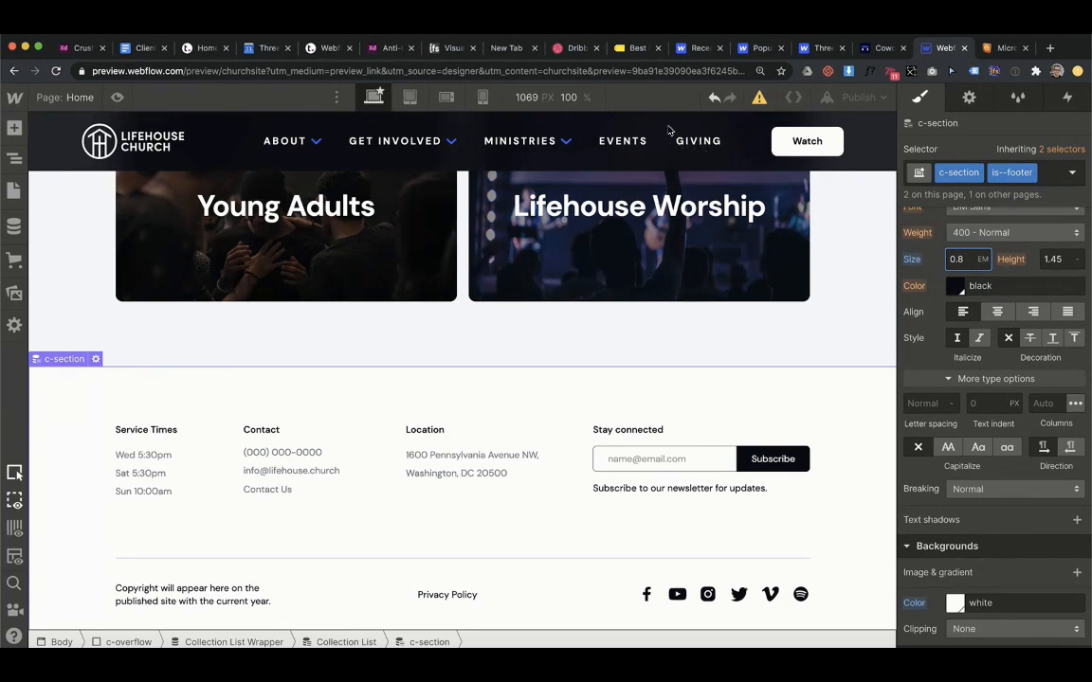
pyautogui.moveTo(517, 213)
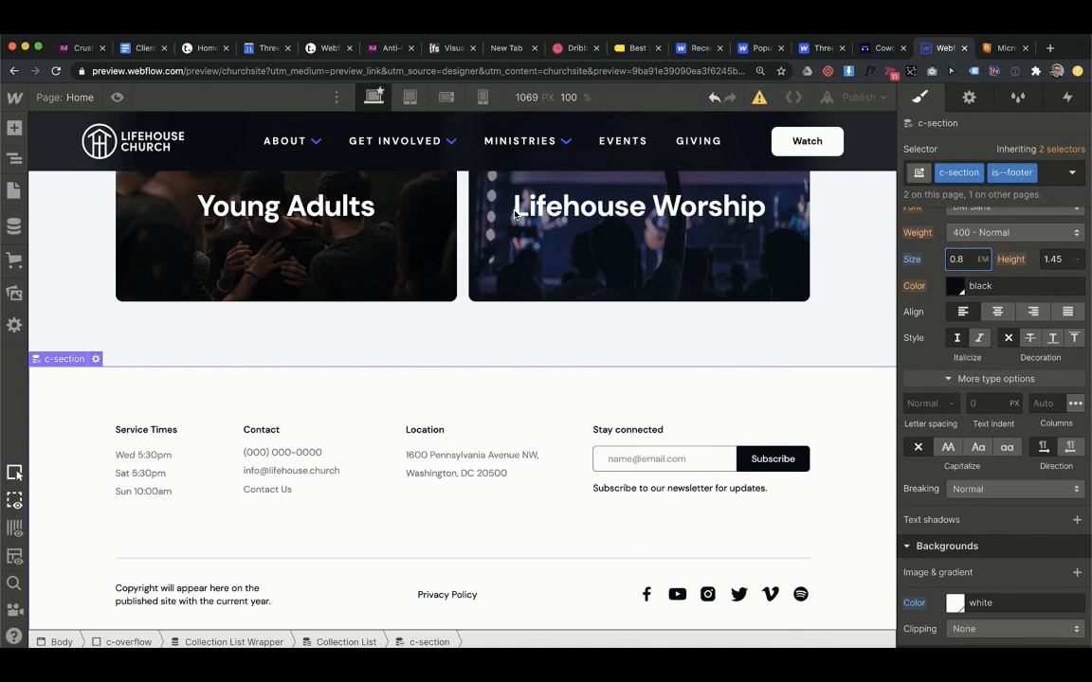
pyautogui.moveTo(297, 399)
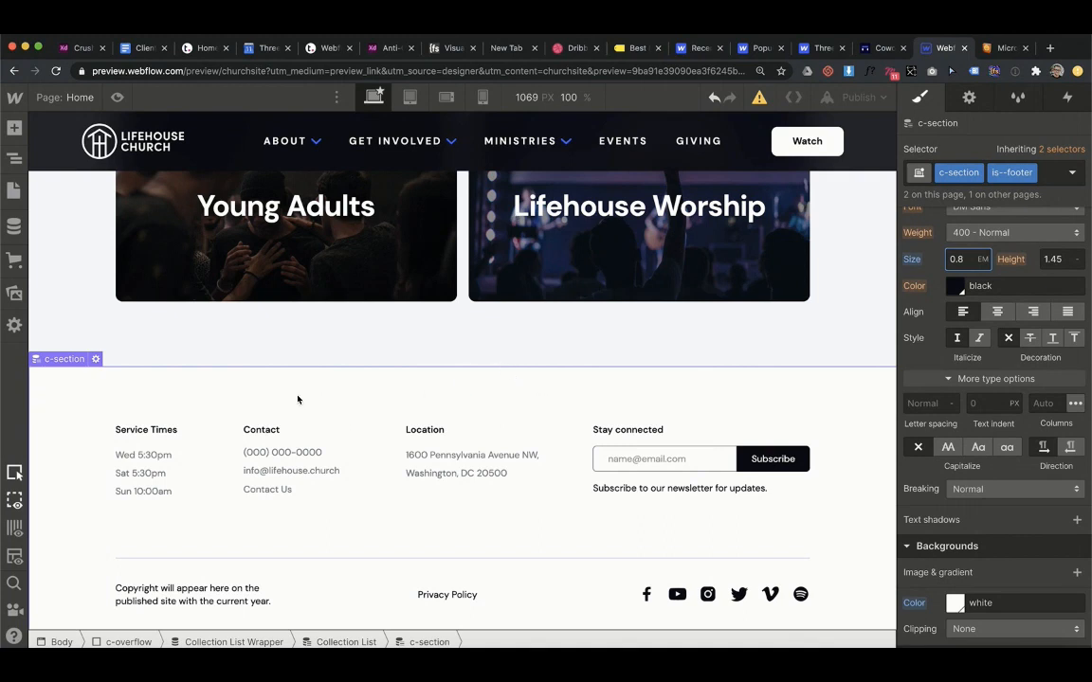
pyautogui.moveTo(404, 595)
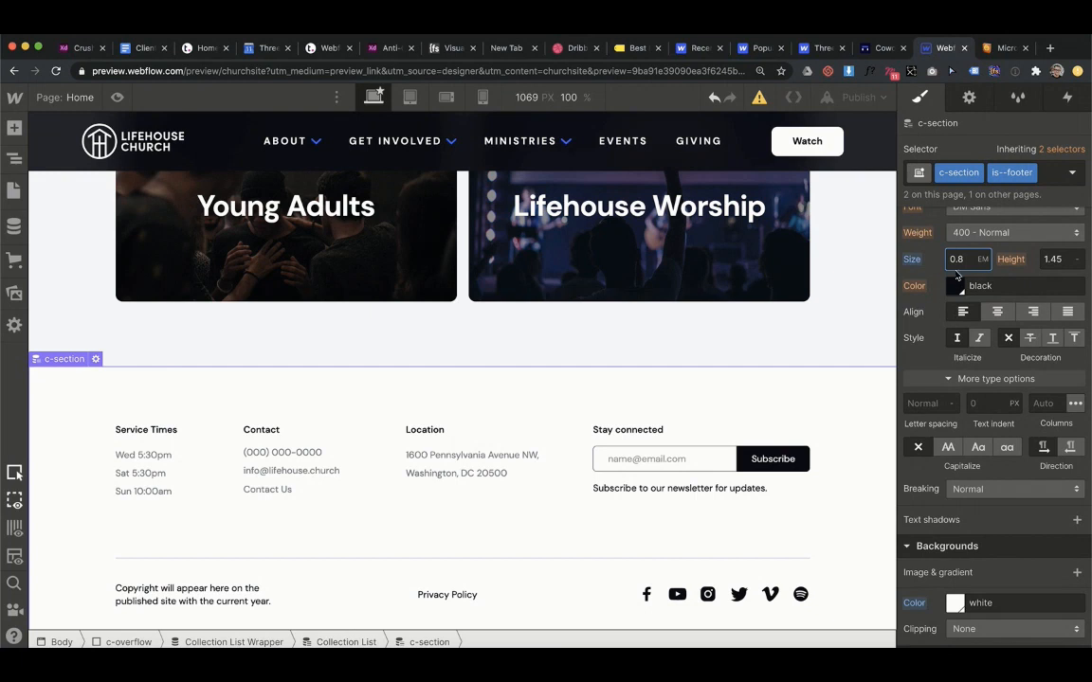
pyautogui.moveTo(802, 507)
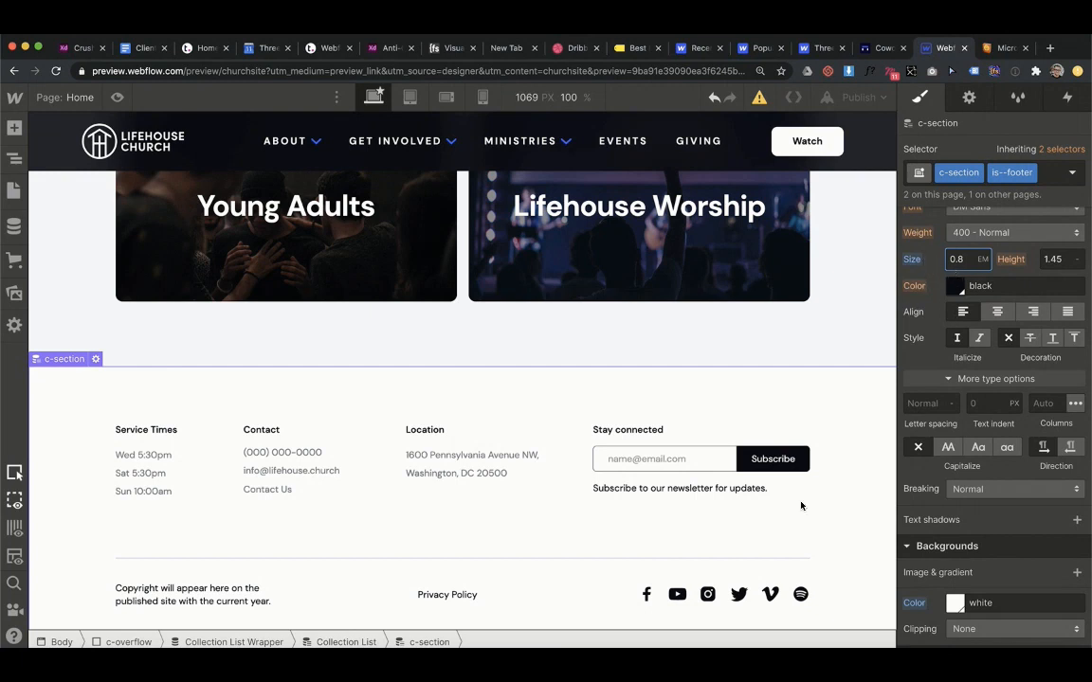
pyautogui.moveTo(947, 447)
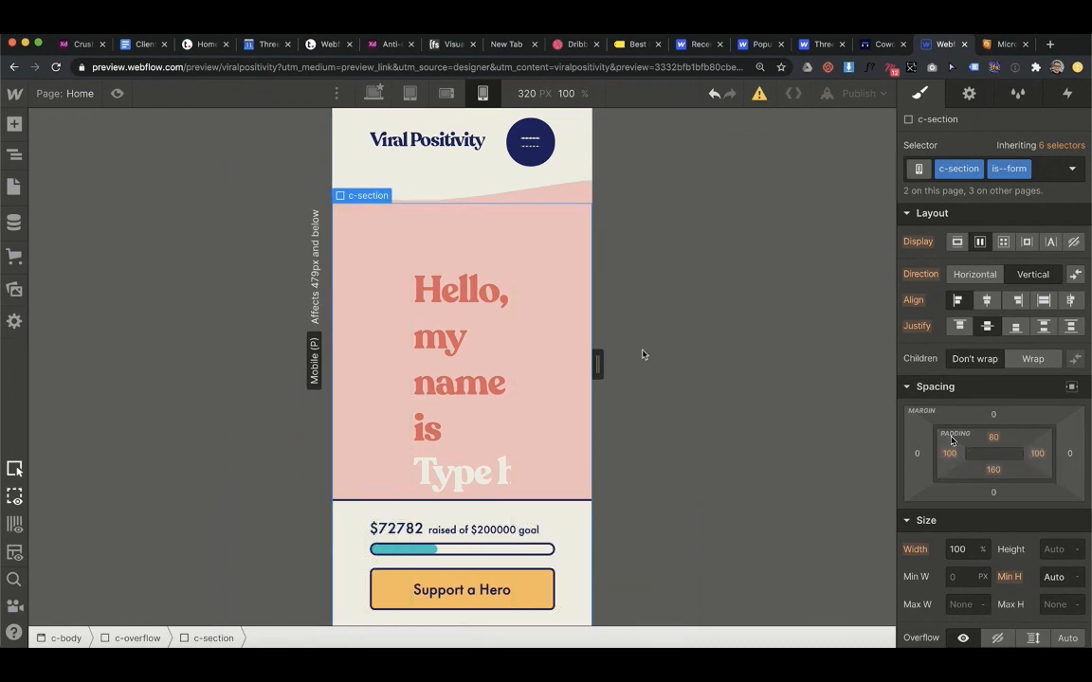
# Select the c-section is--form element in the mobile portrait view
pyautogui.click(949, 454)
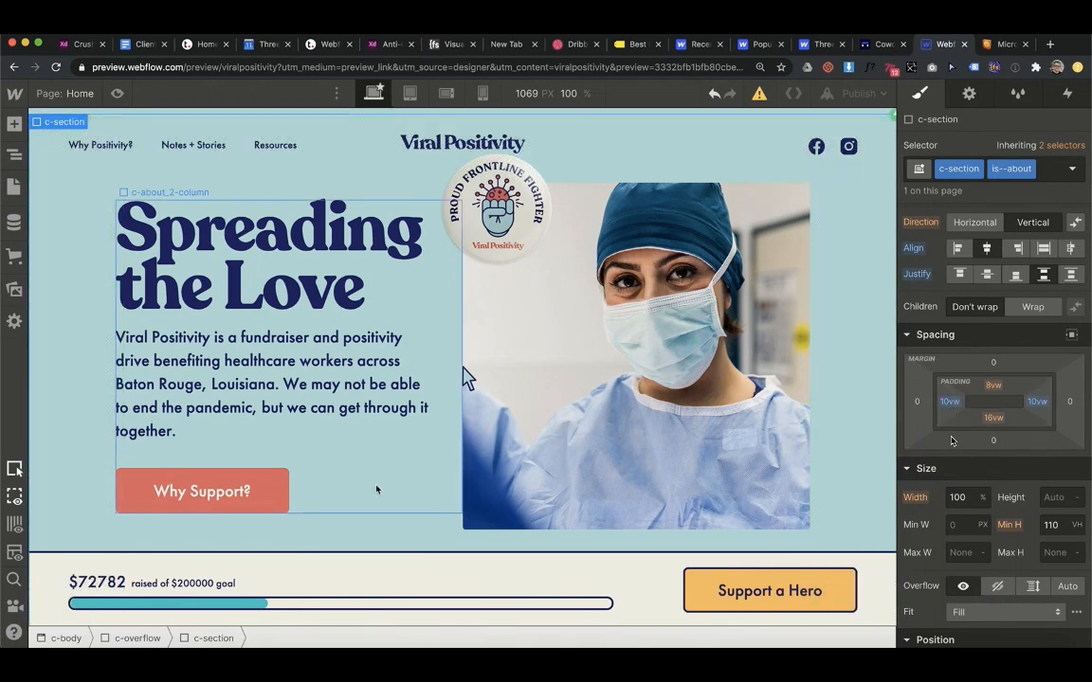
# Select the about section's text column and right column to inspect their vw values
pyautogui.click(166, 191)
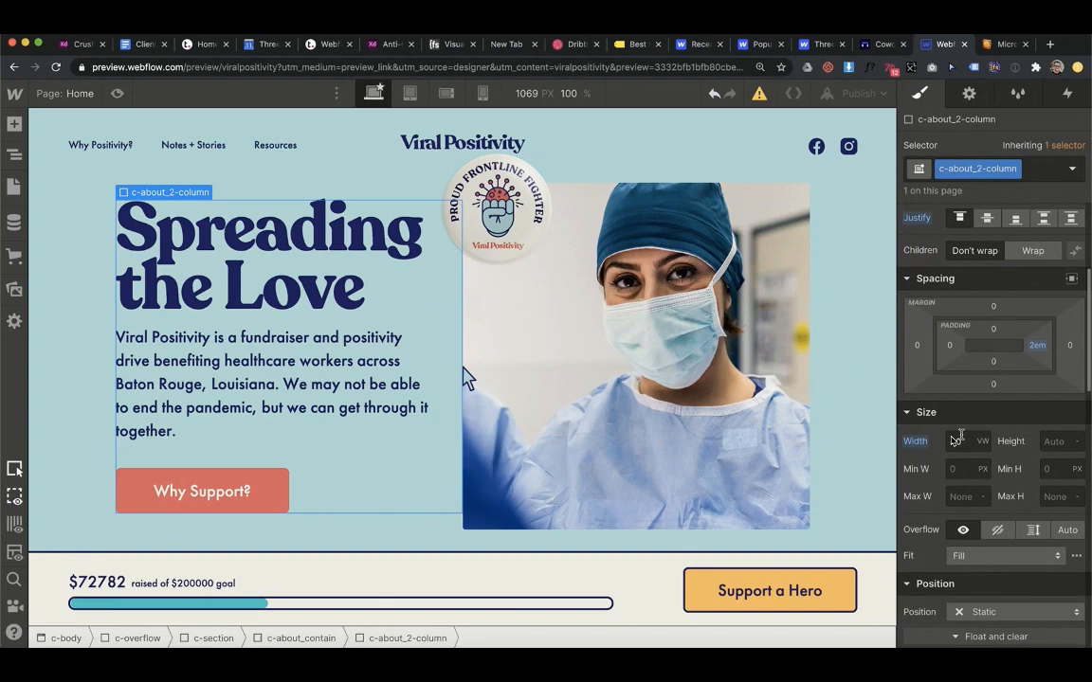
pyautogui.moveTo(583, 422)
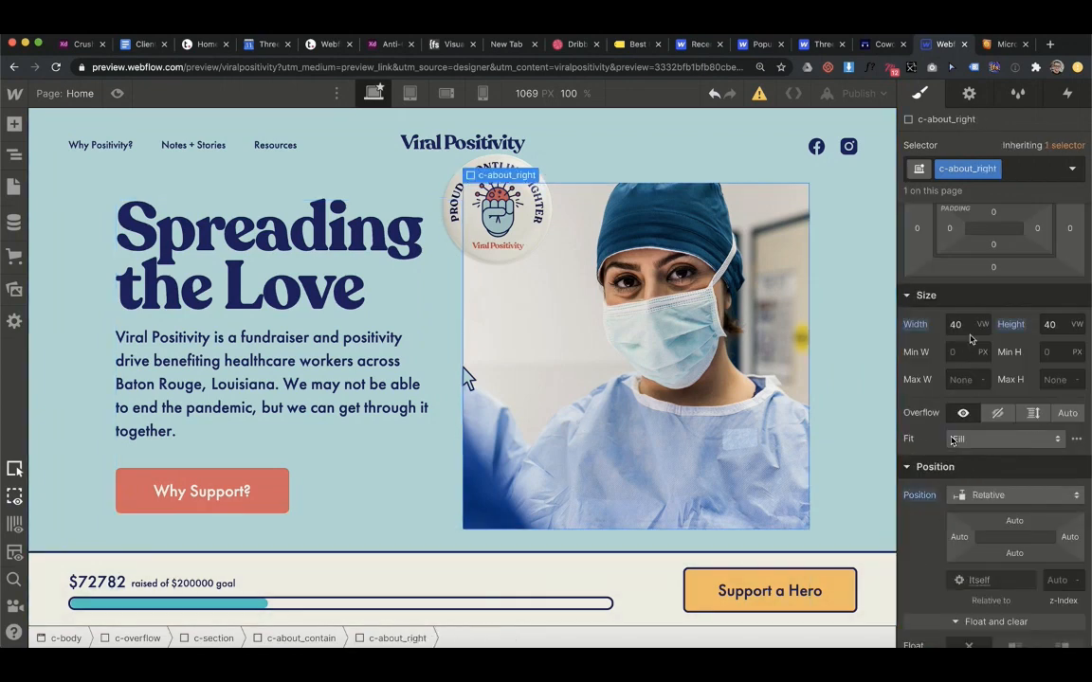
pyautogui.click(955, 324)
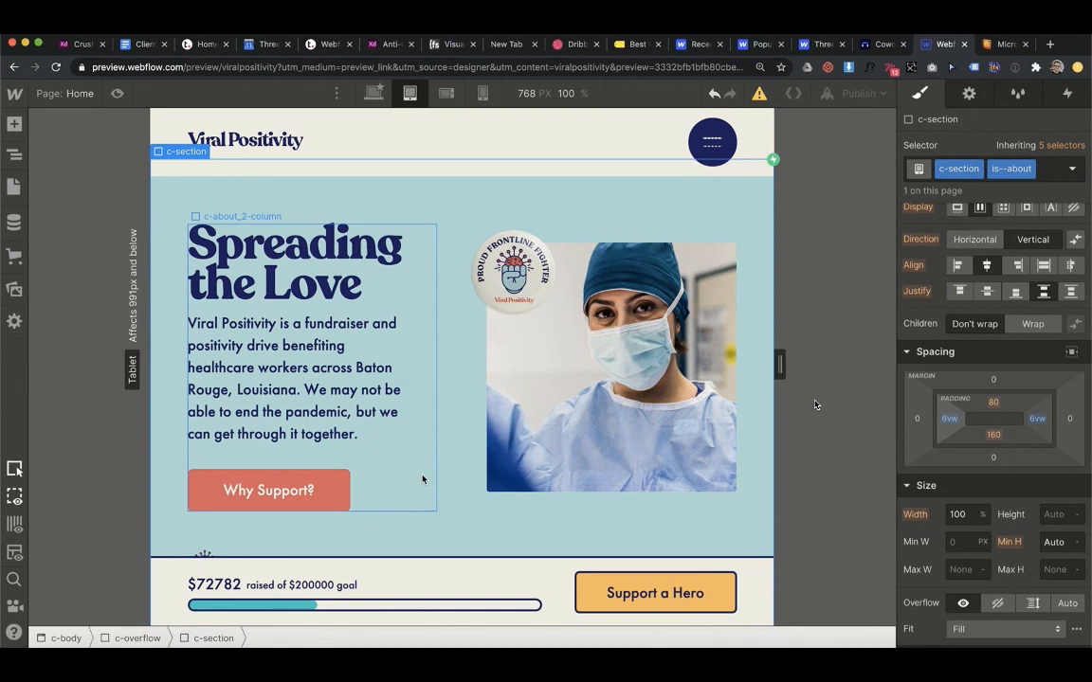
# Select the about section's text column at tablet width
pyautogui.click(611, 368)
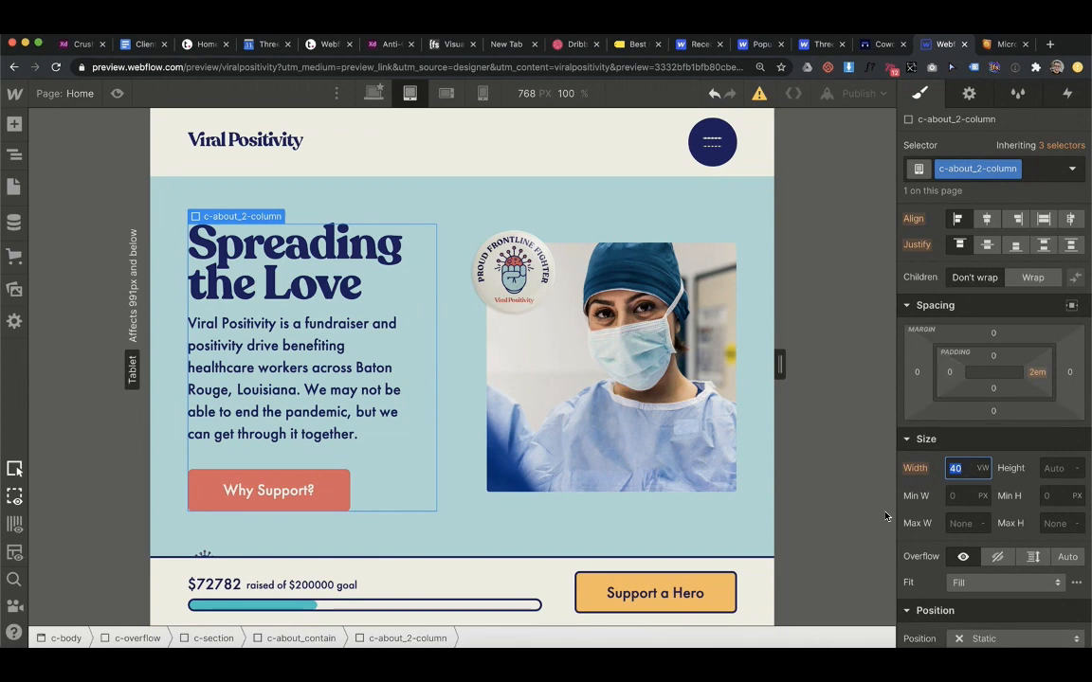
pyautogui.moveTo(572, 347)
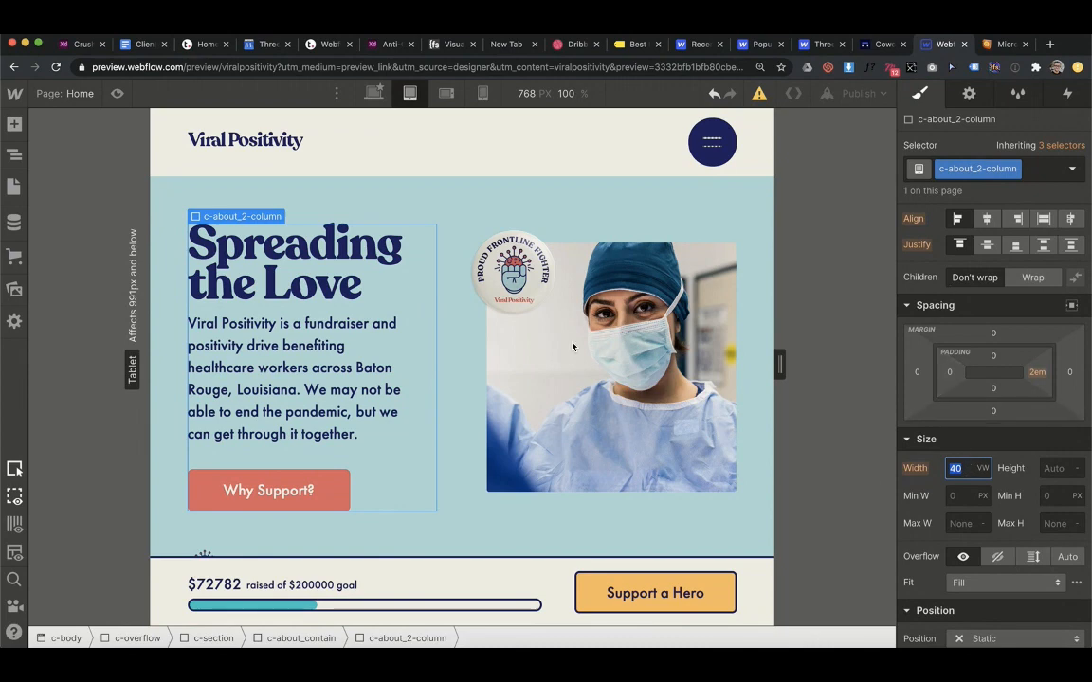
pyautogui.moveTo(872, 408)
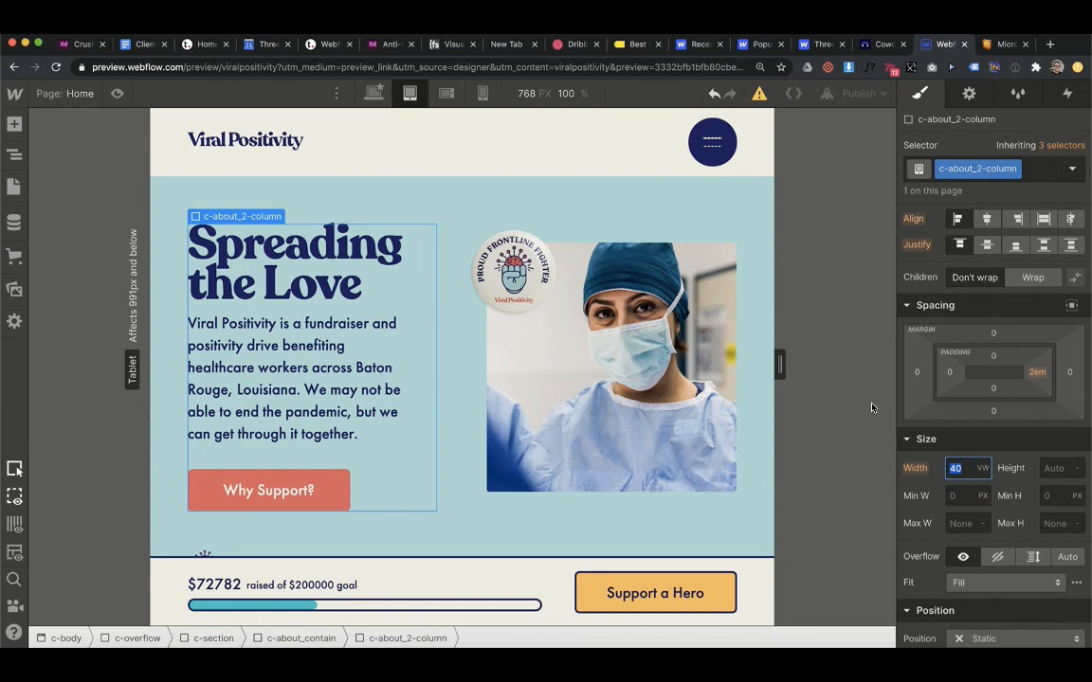
pyautogui.moveTo(848, 410)
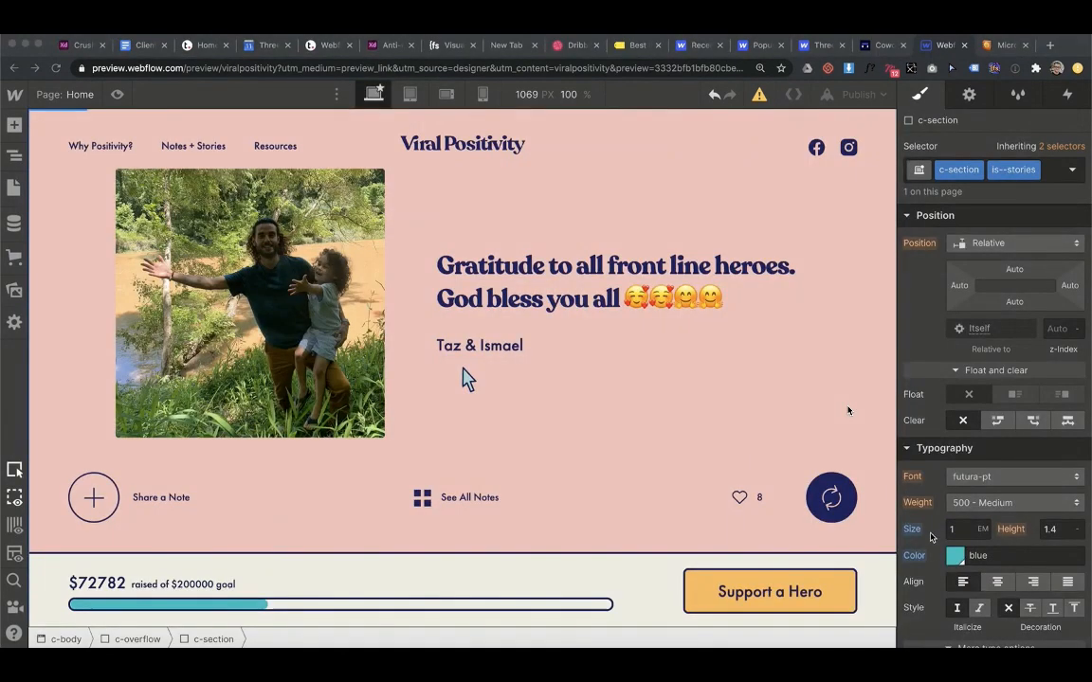
# Try the stories section font size at 0.9em, revert to 1em, and view tablet width
pyautogui.click(956, 529)
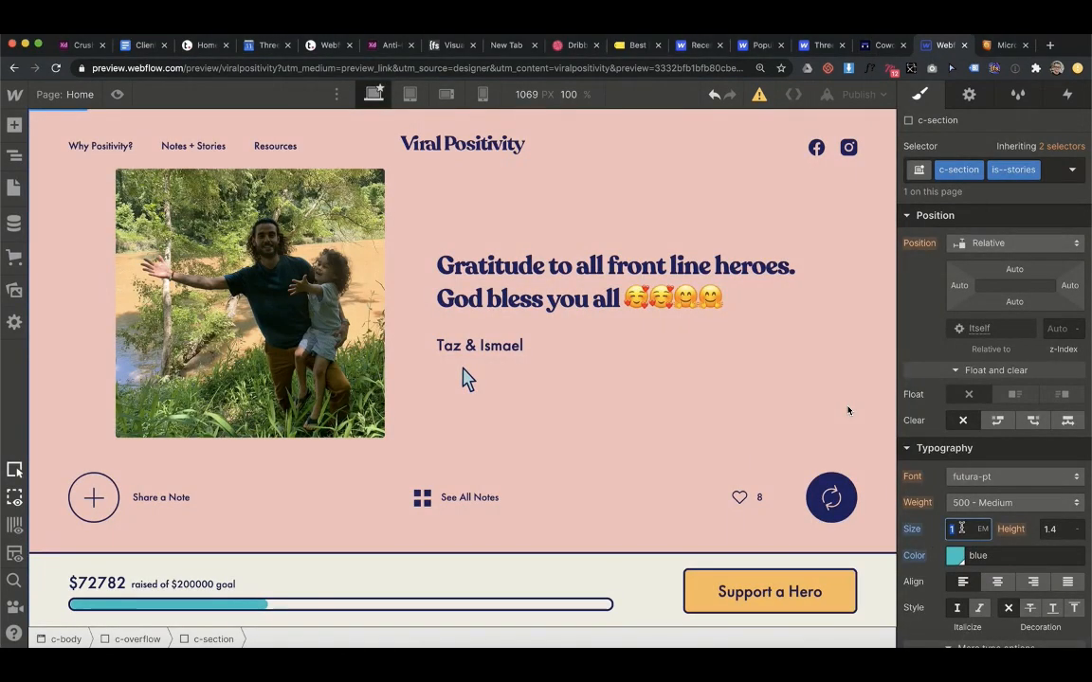
pyautogui.write('0.9')
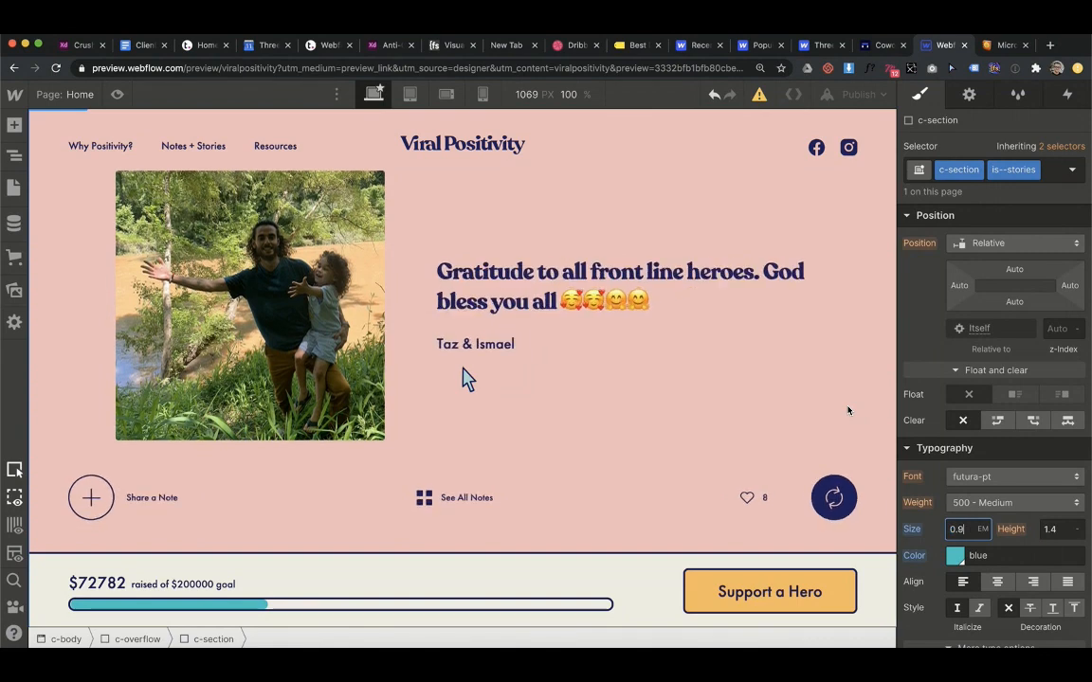
pyautogui.write('1')
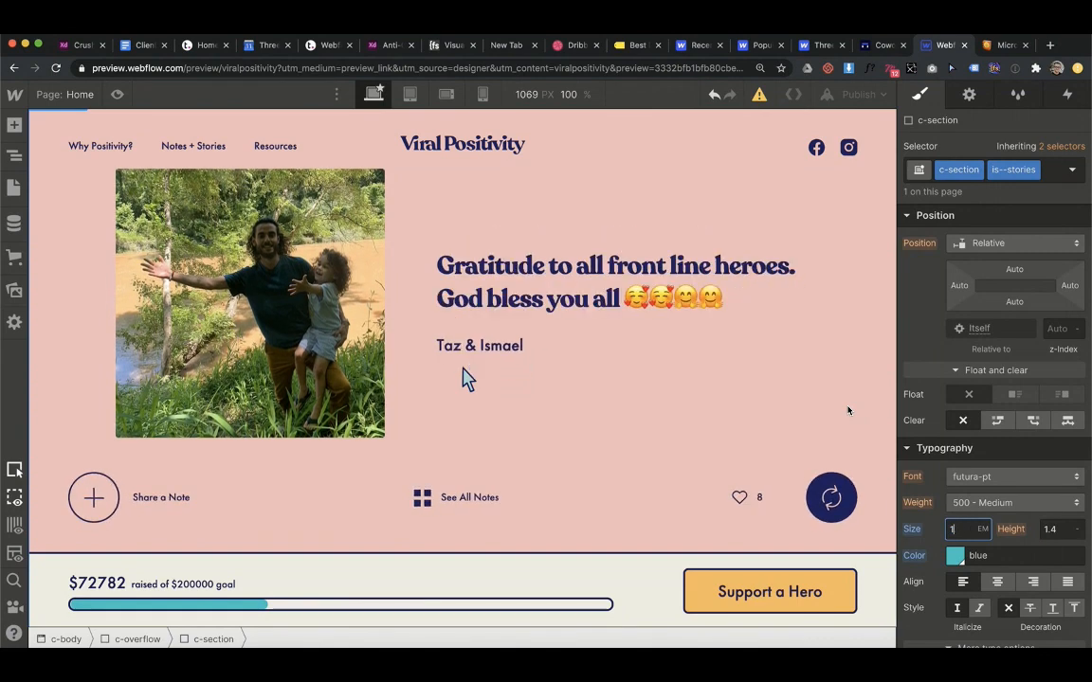
pyautogui.click(831, 497)
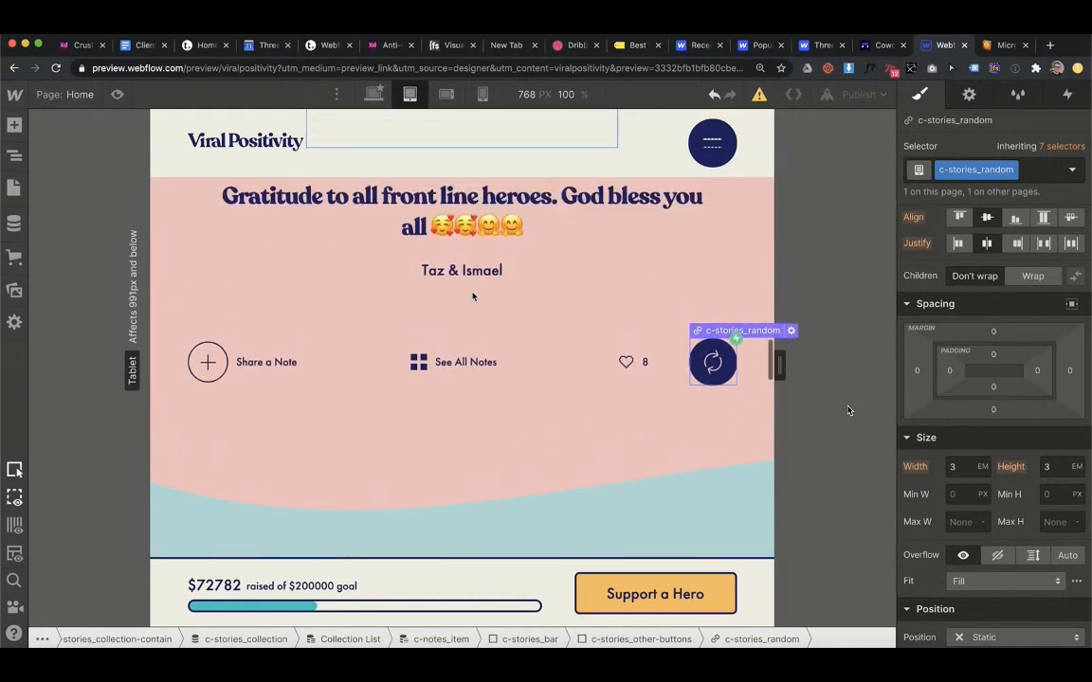
# Size the c-stories_random button to 4.2em width and height on tablet
pyautogui.write('3.2')
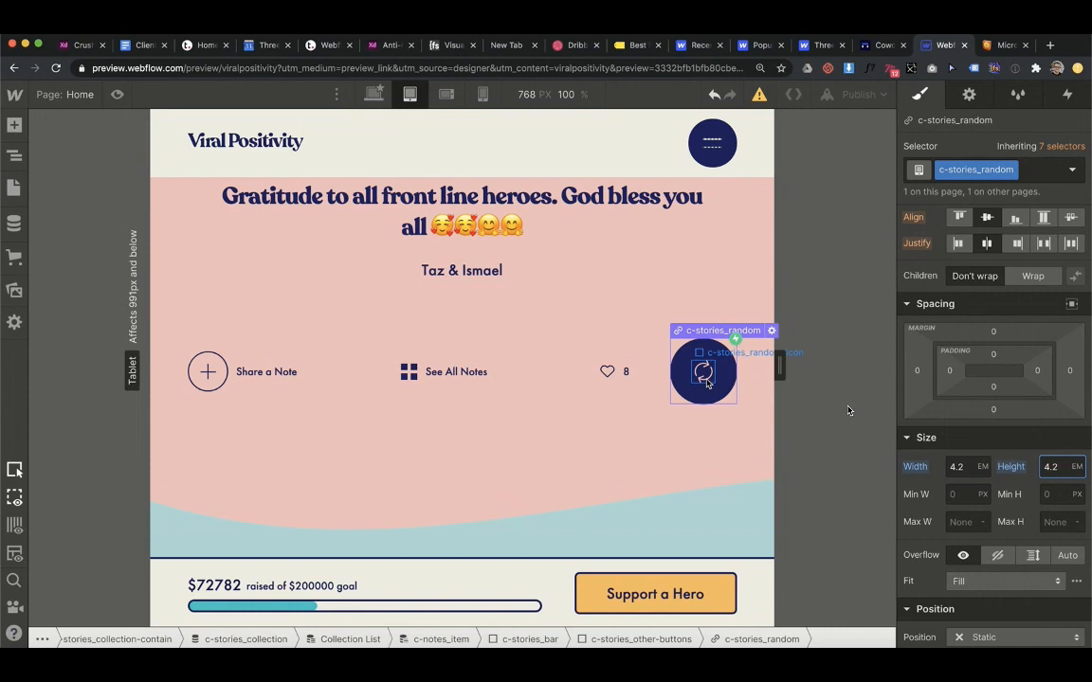
pyautogui.click(704, 371)
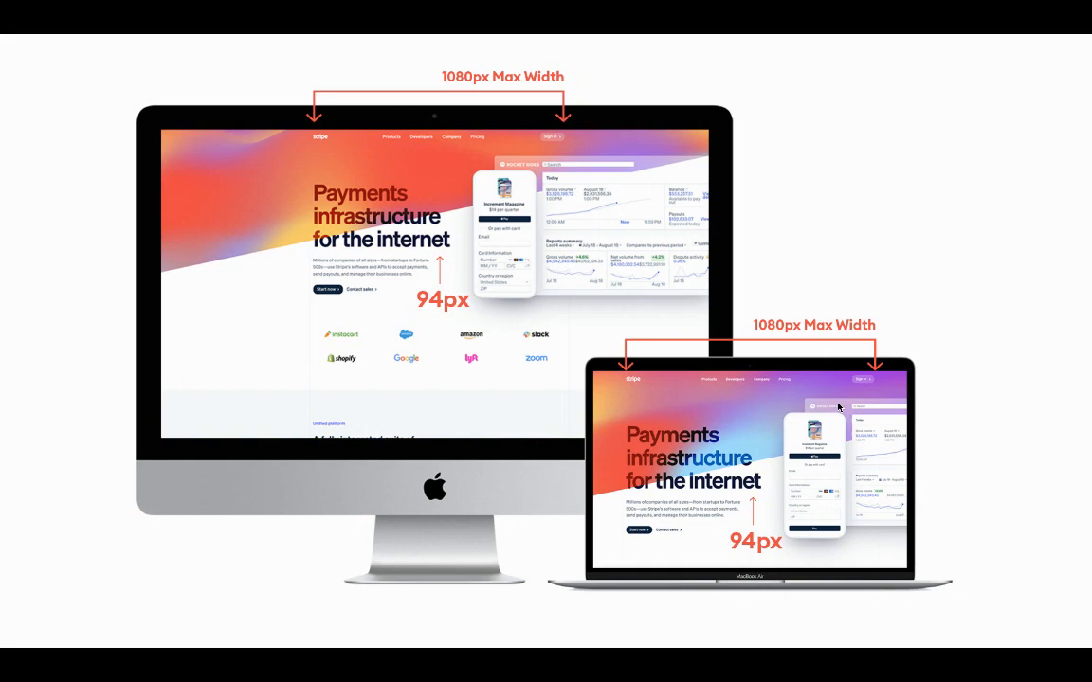
pyautogui.moveTo(599, 248)
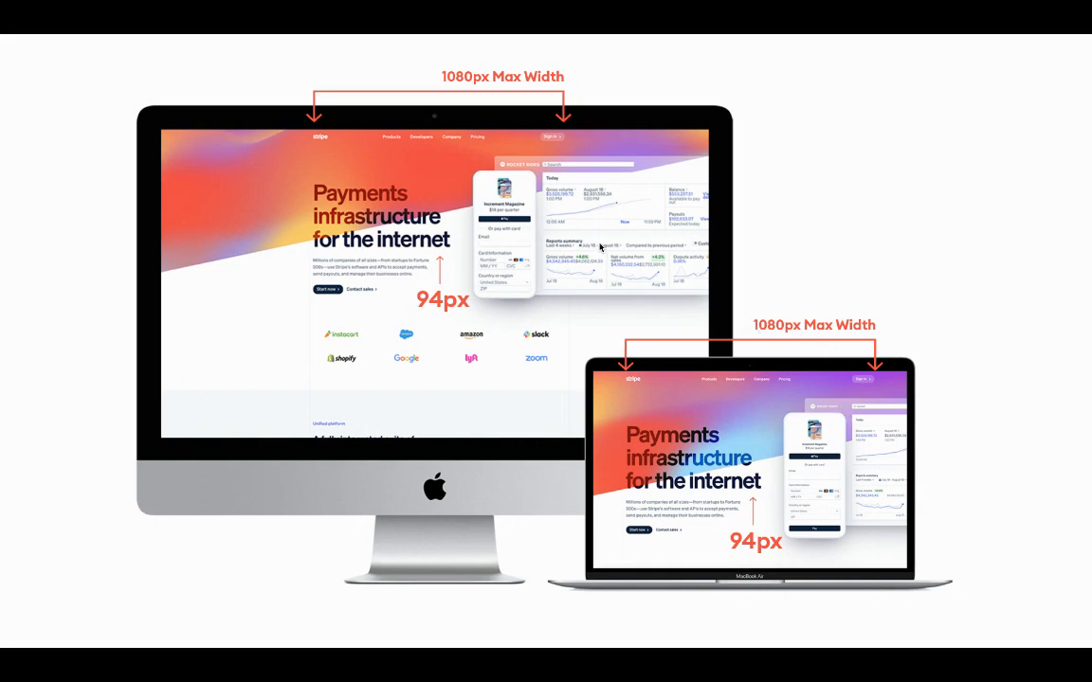
pyautogui.moveTo(927, 339)
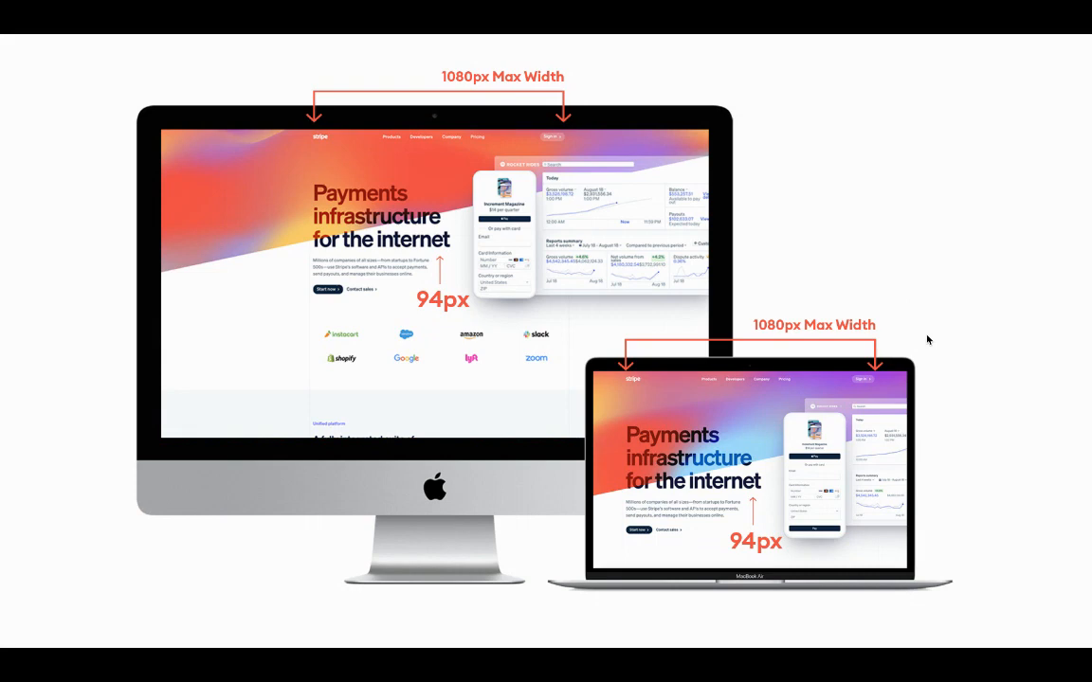
pyautogui.moveTo(304, 313)
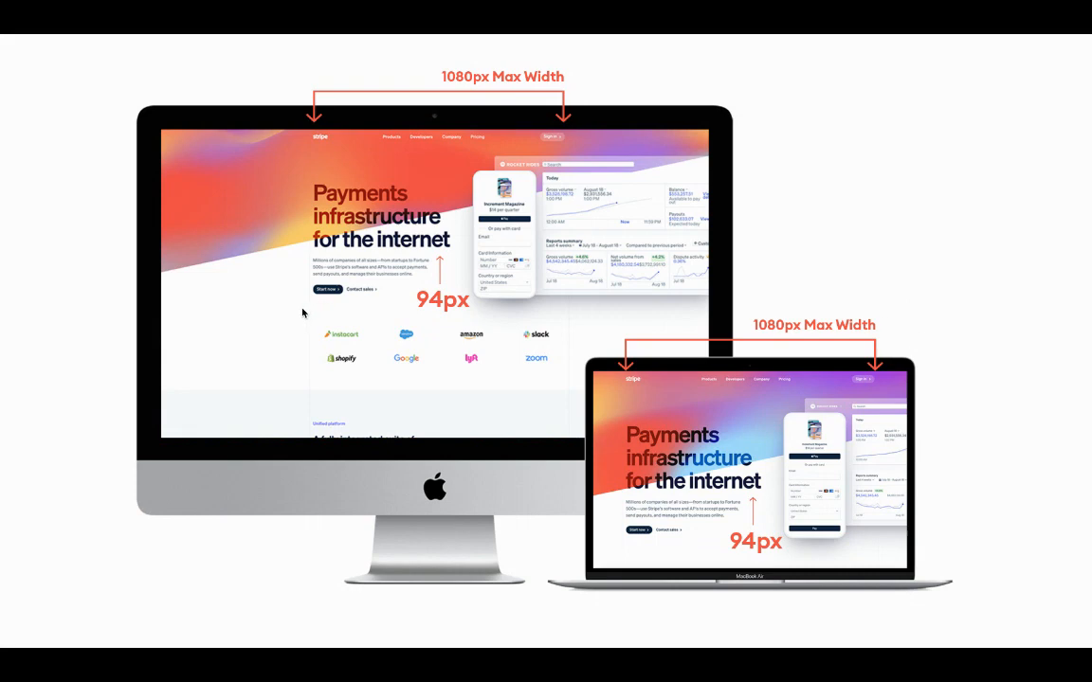
pyautogui.moveTo(296, 241)
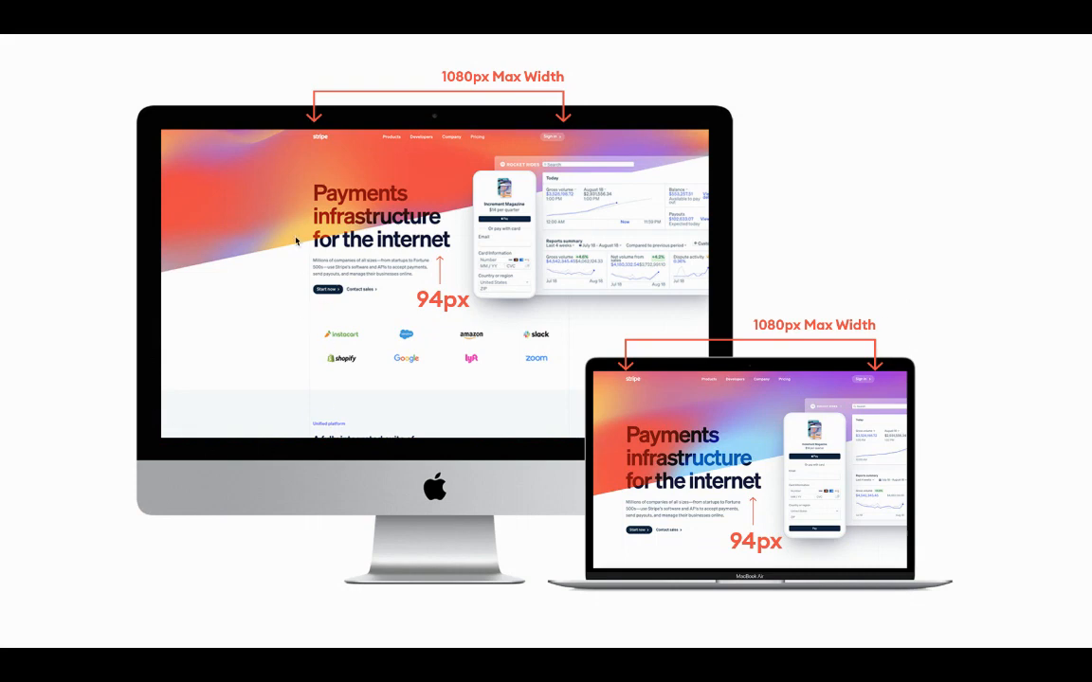
pyautogui.moveTo(465, 142)
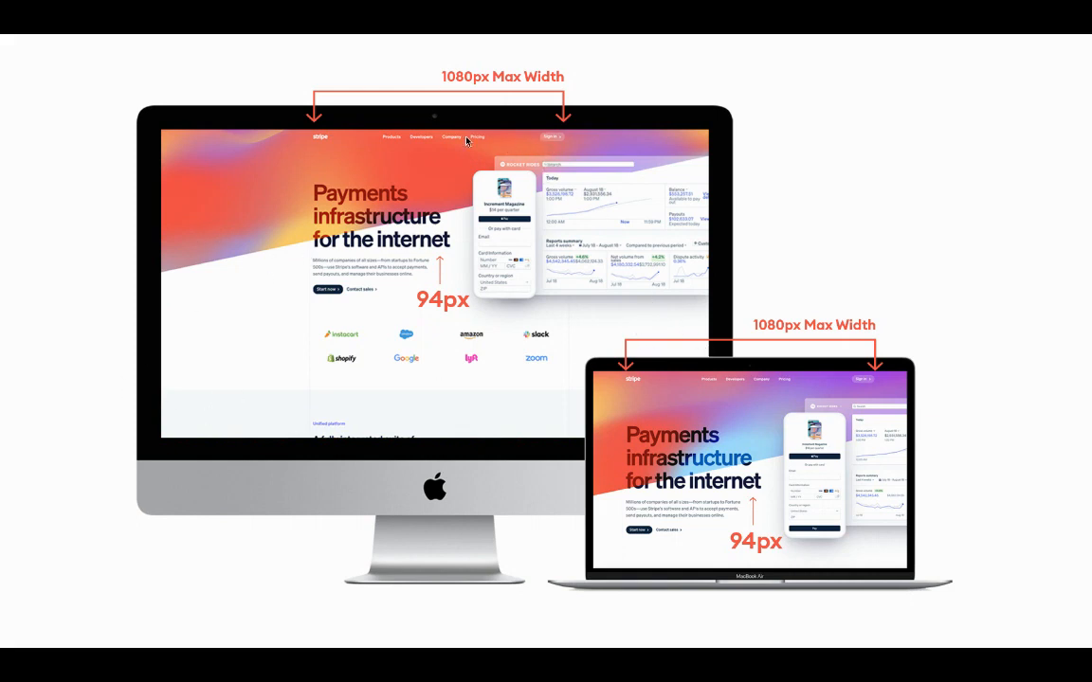
pyautogui.moveTo(429, 346)
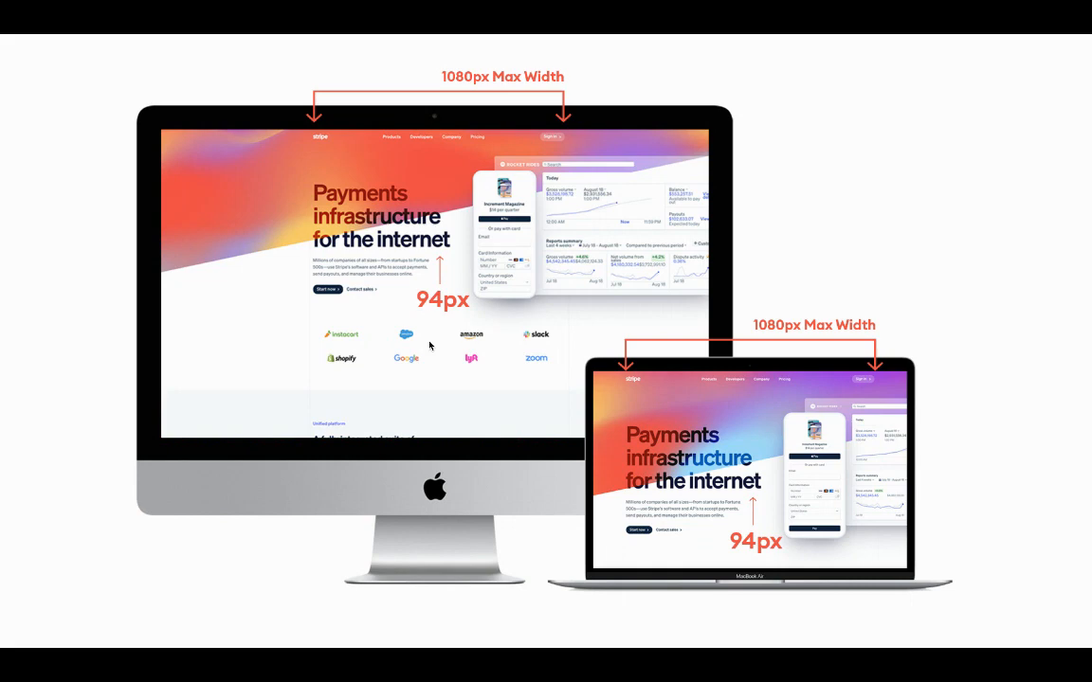
pyautogui.moveTo(443, 305)
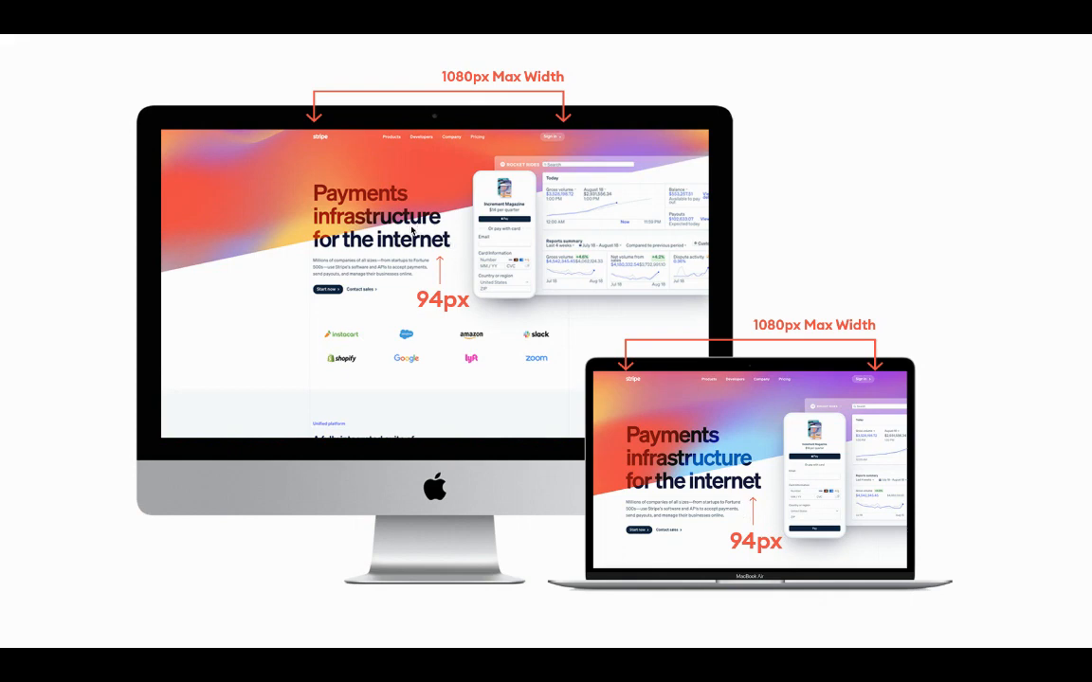
pyautogui.moveTo(379, 262)
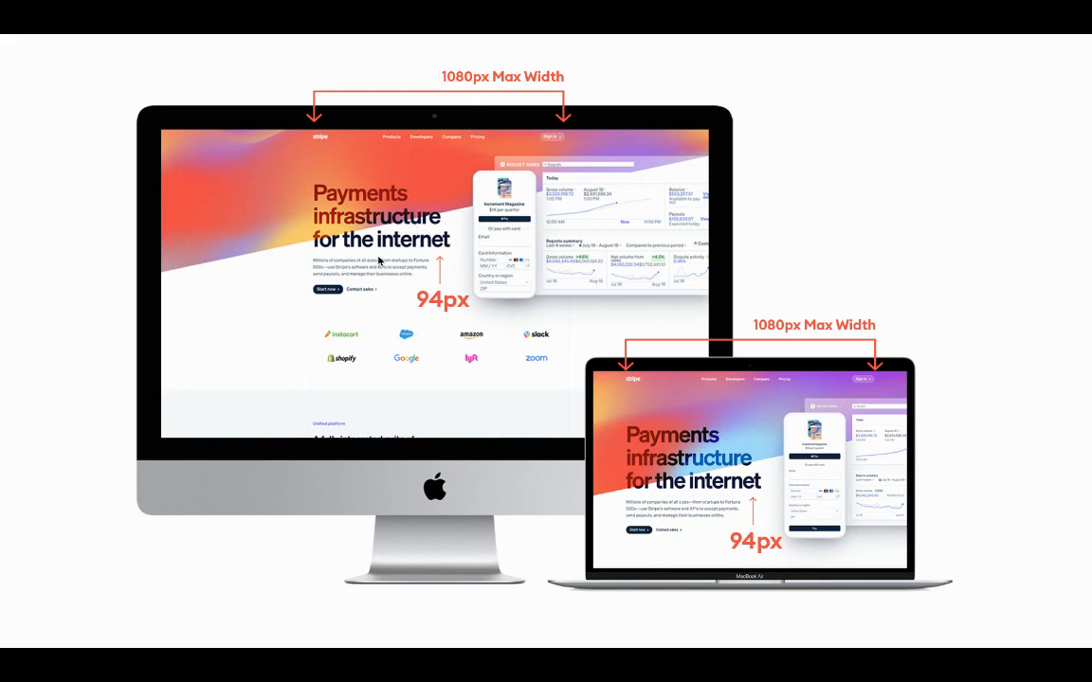
pyautogui.moveTo(414, 370)
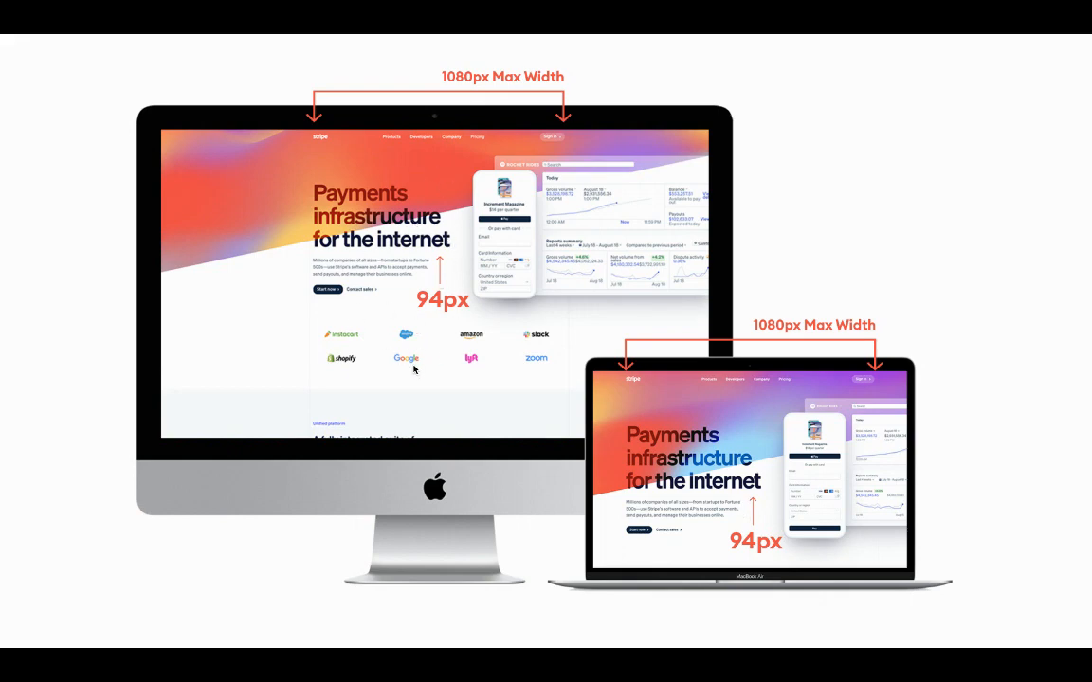
pyautogui.moveTo(1022, 375)
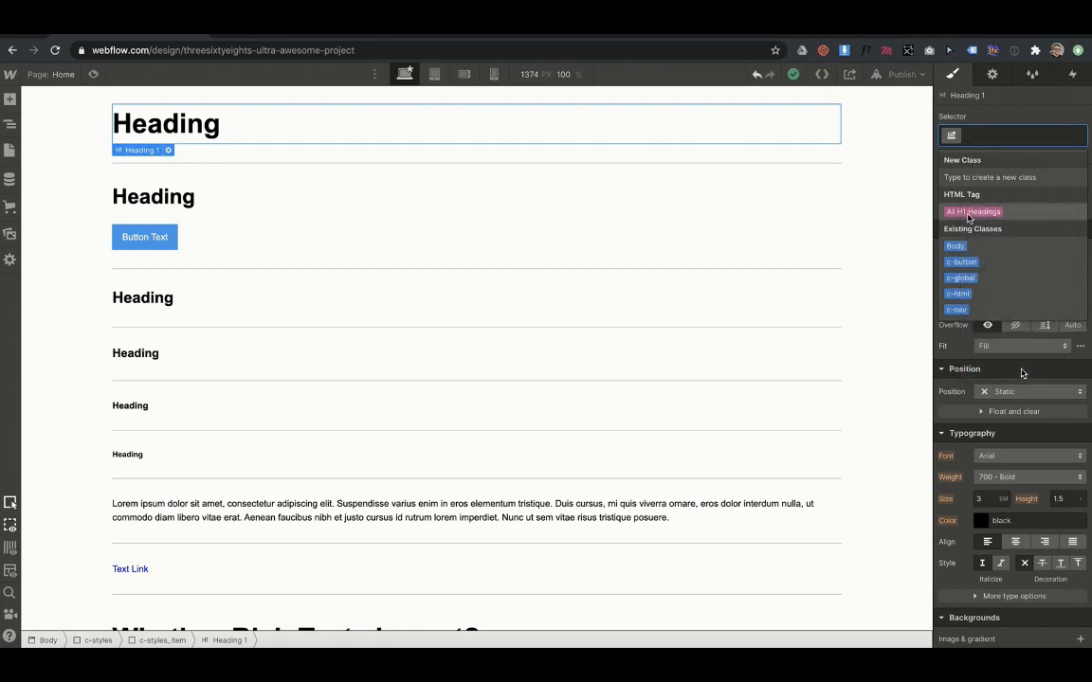
# Set the Body typography size to 1vw
pyautogui.click(973, 211)
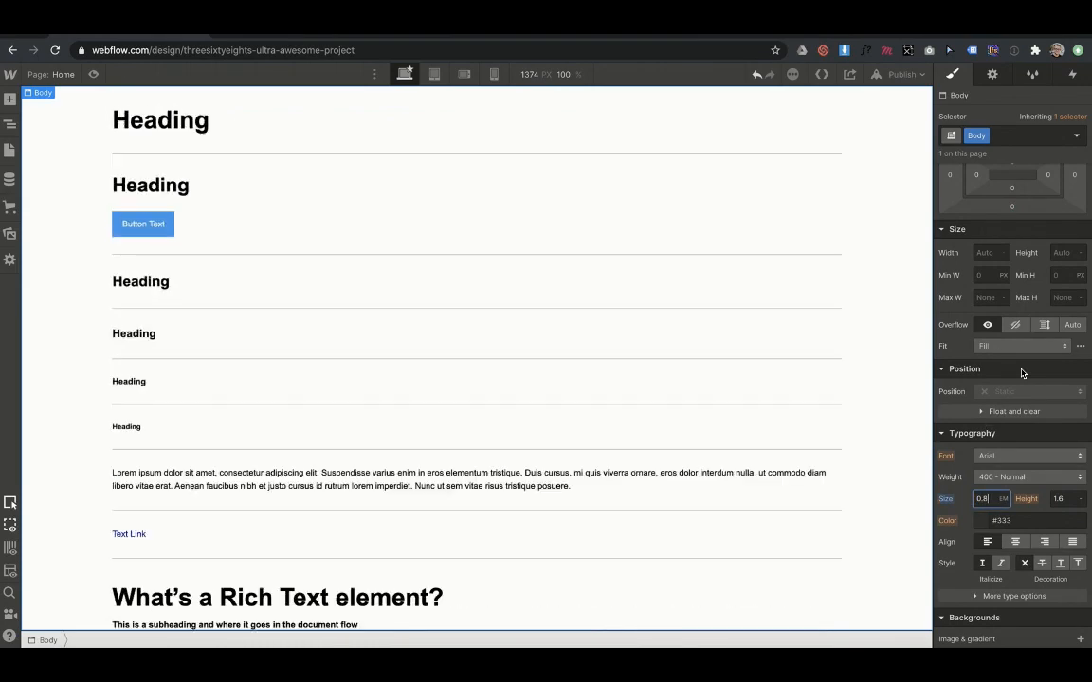
pyautogui.write('1')
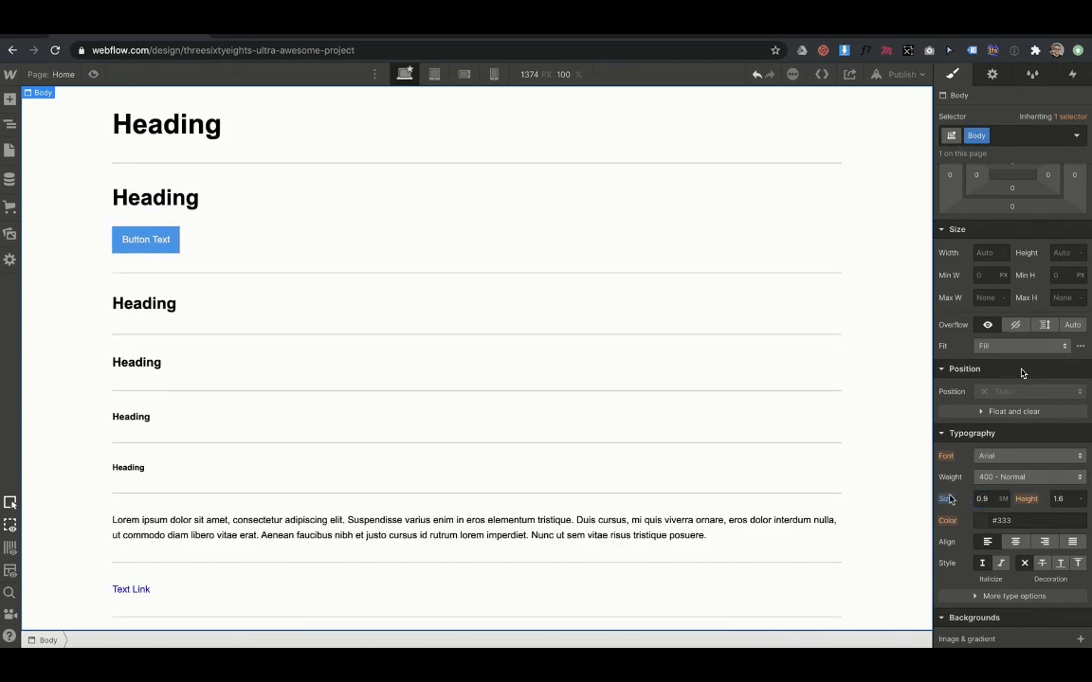
pyautogui.click(532, 75)
pyautogui.write('5000')
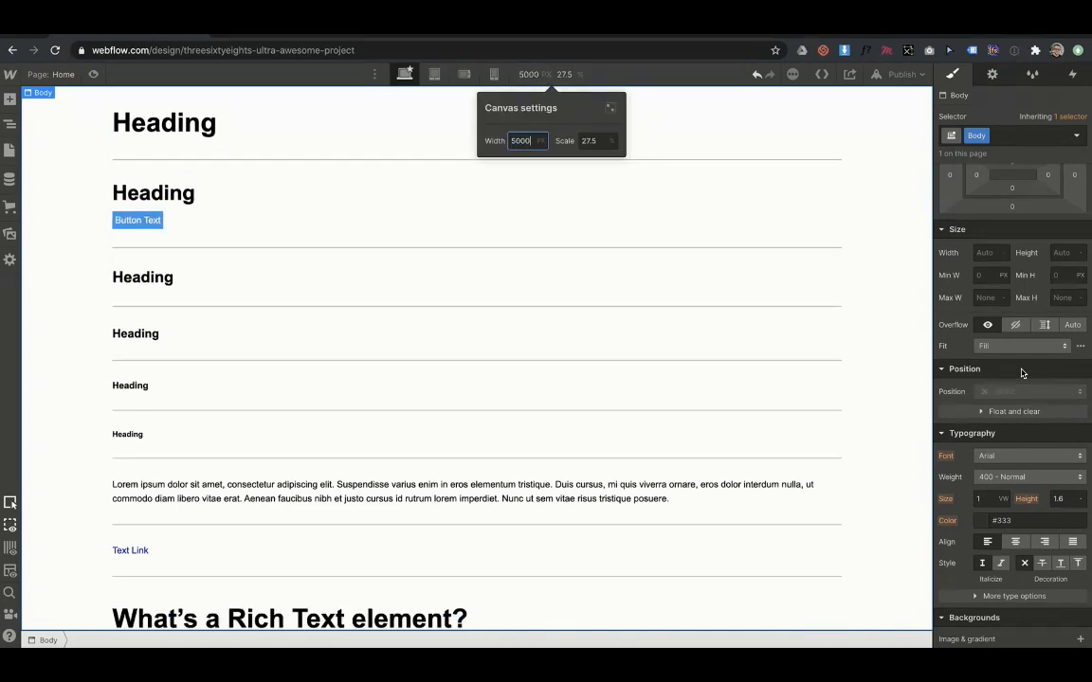
# Preview the style-guide page on a 5000 px canvas, then reset to normal width
pyautogui.click(137, 220)
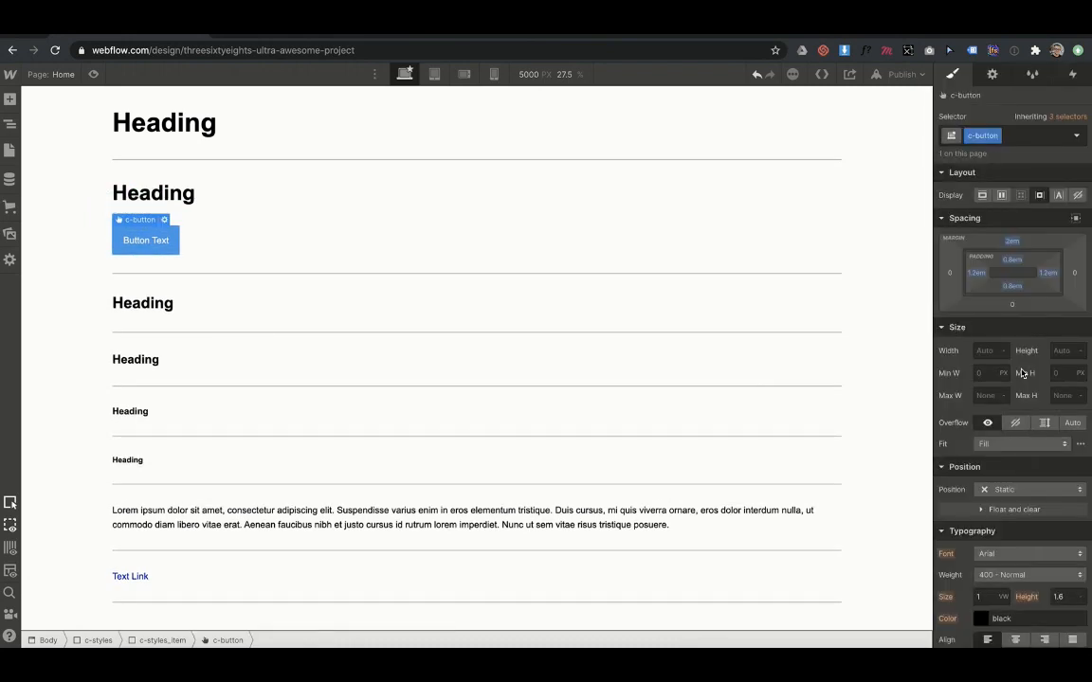
pyautogui.scroll(-3)
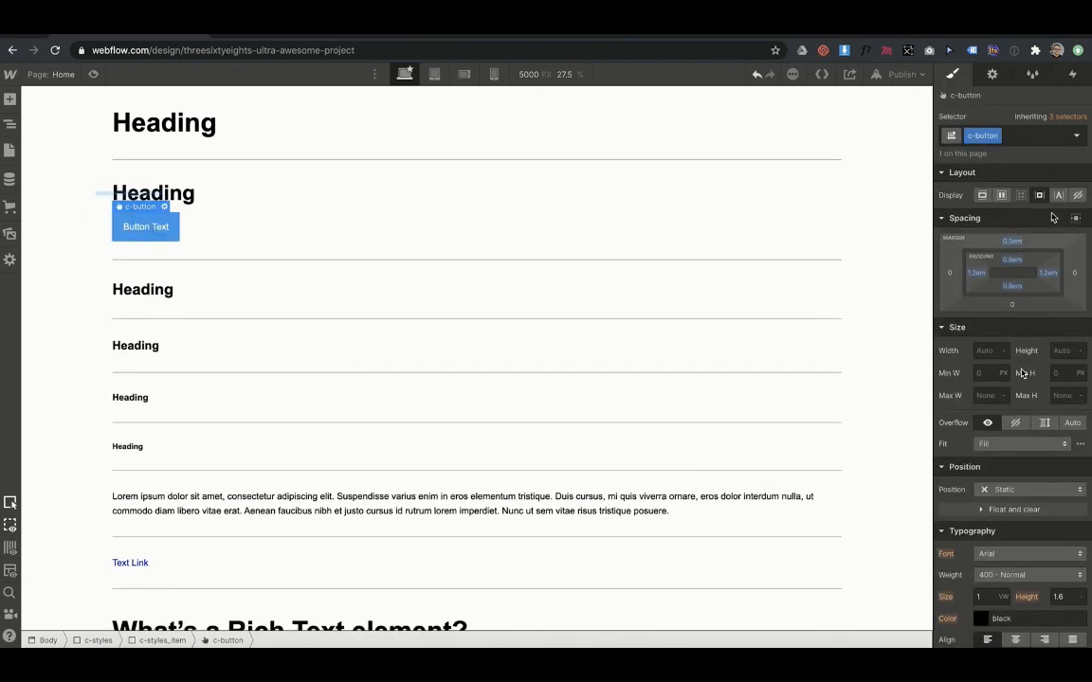
pyautogui.click(530, 75)
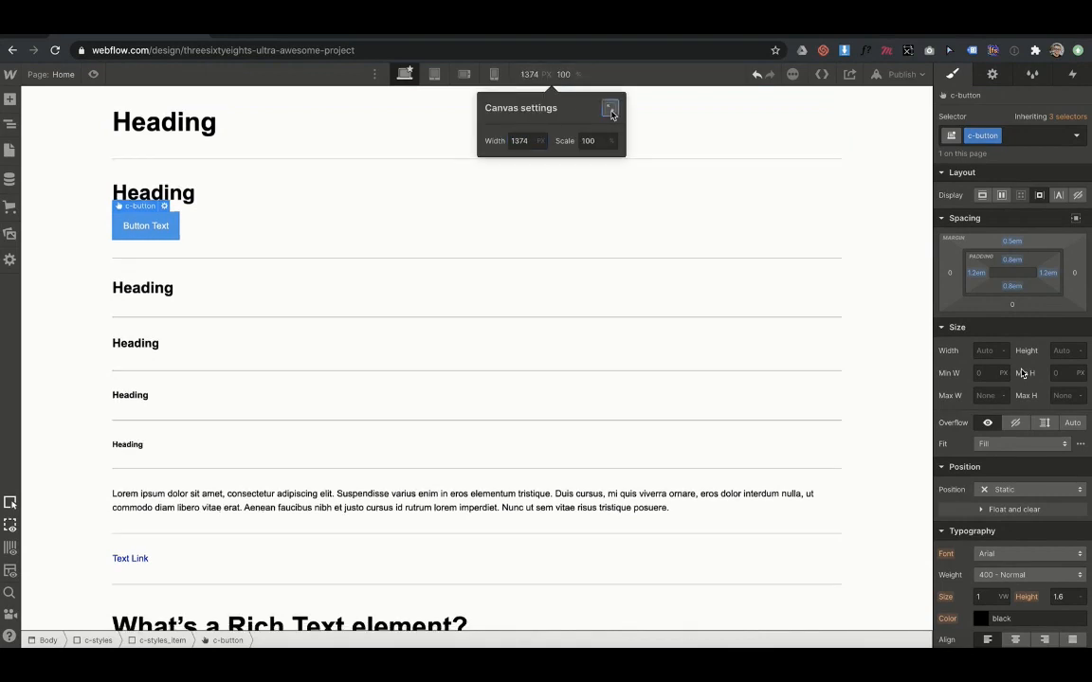
# Return to the extra-wide canvas preview and give the button rounded corners
pyautogui.click(523, 140)
pyautogui.write('5000')
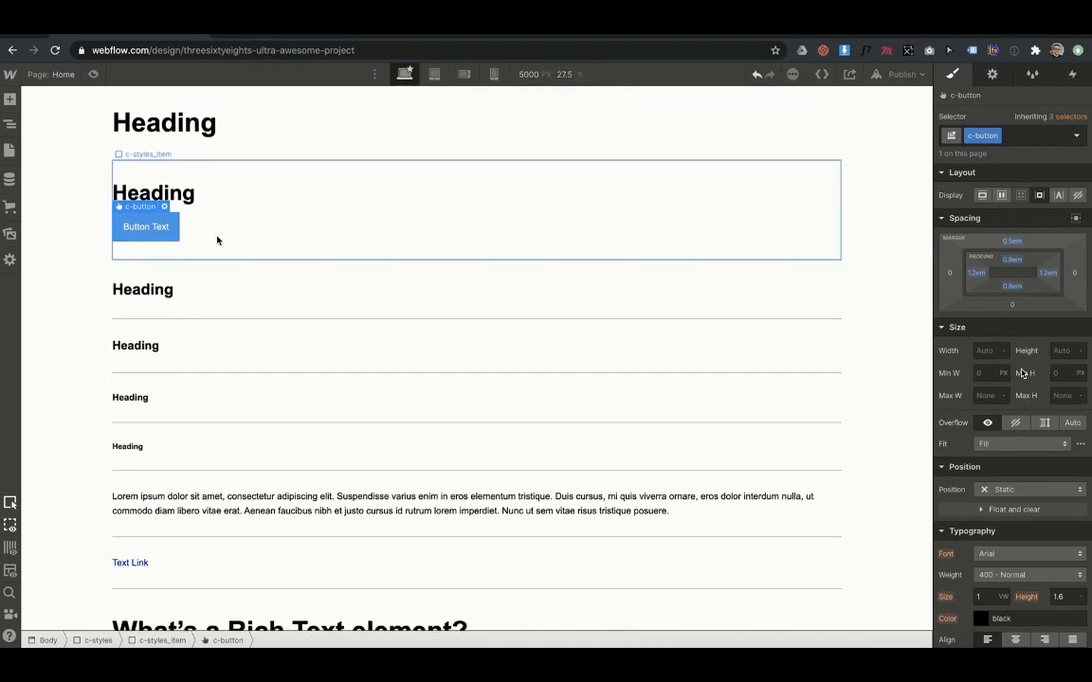
pyautogui.scroll(-3)
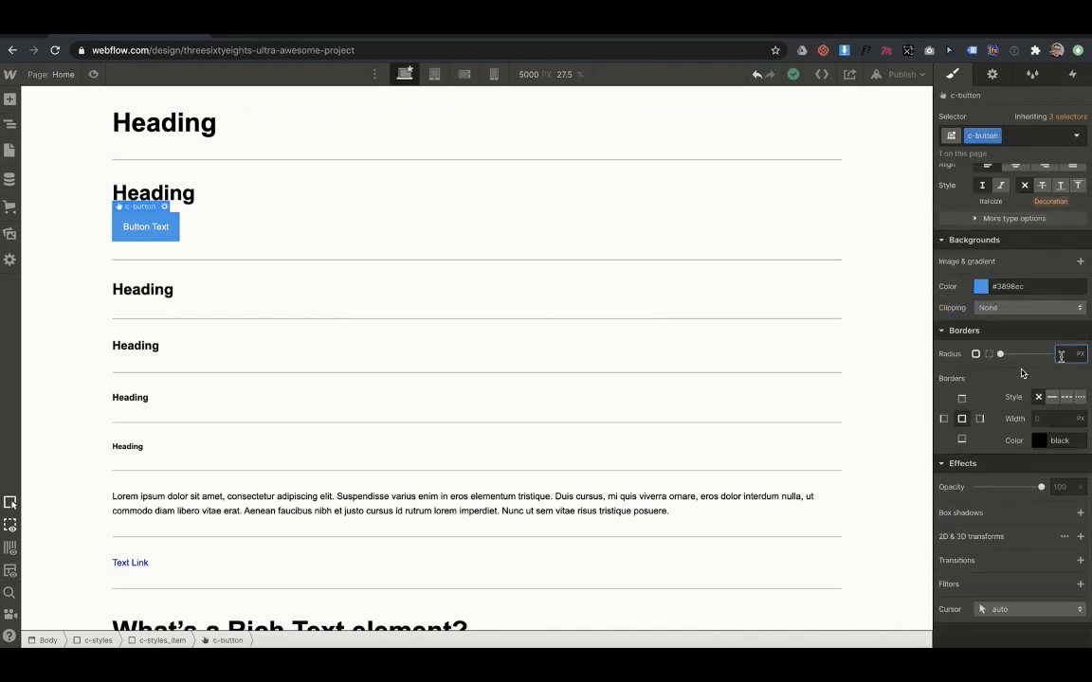
pyautogui.click(154, 192)
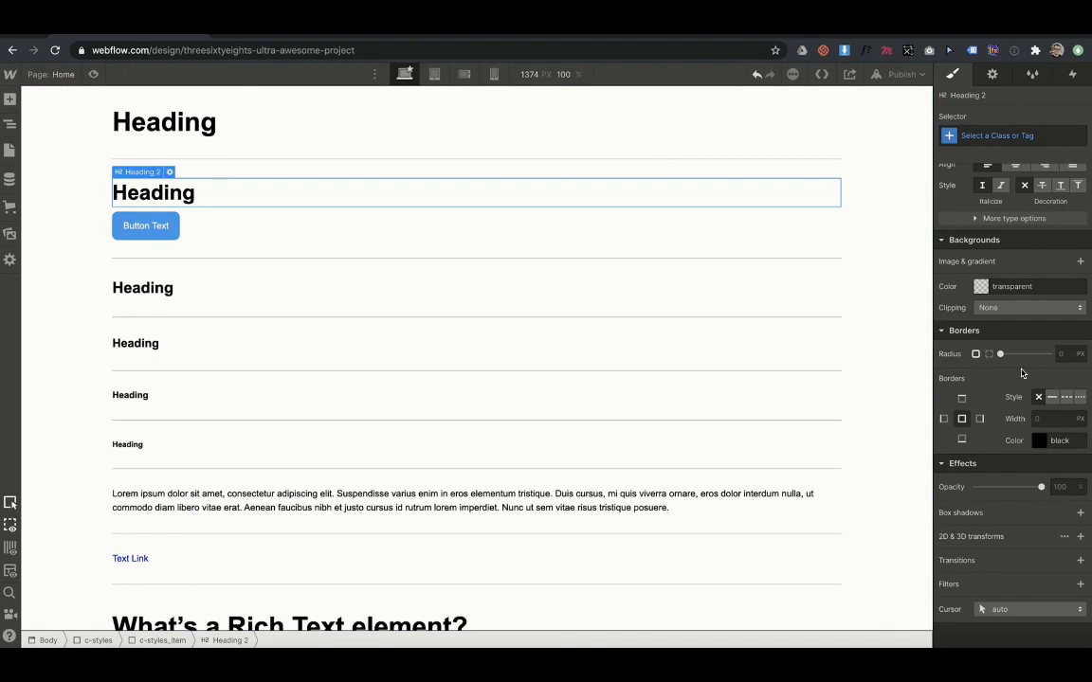
pyautogui.moveTo(715, 408)
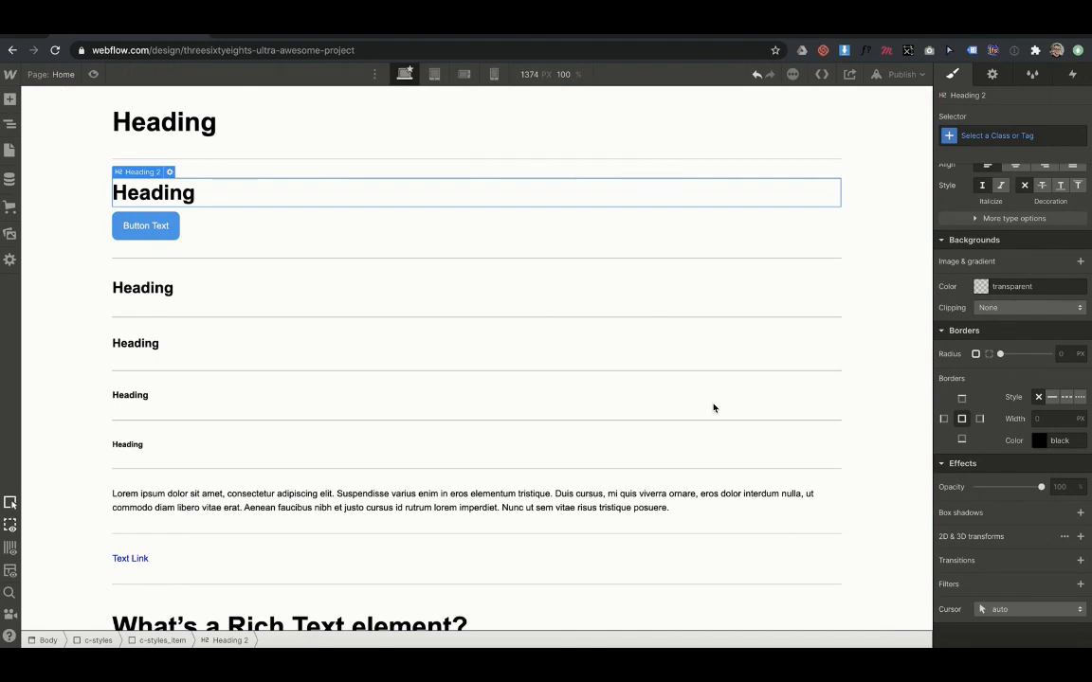
pyautogui.moveTo(716, 341)
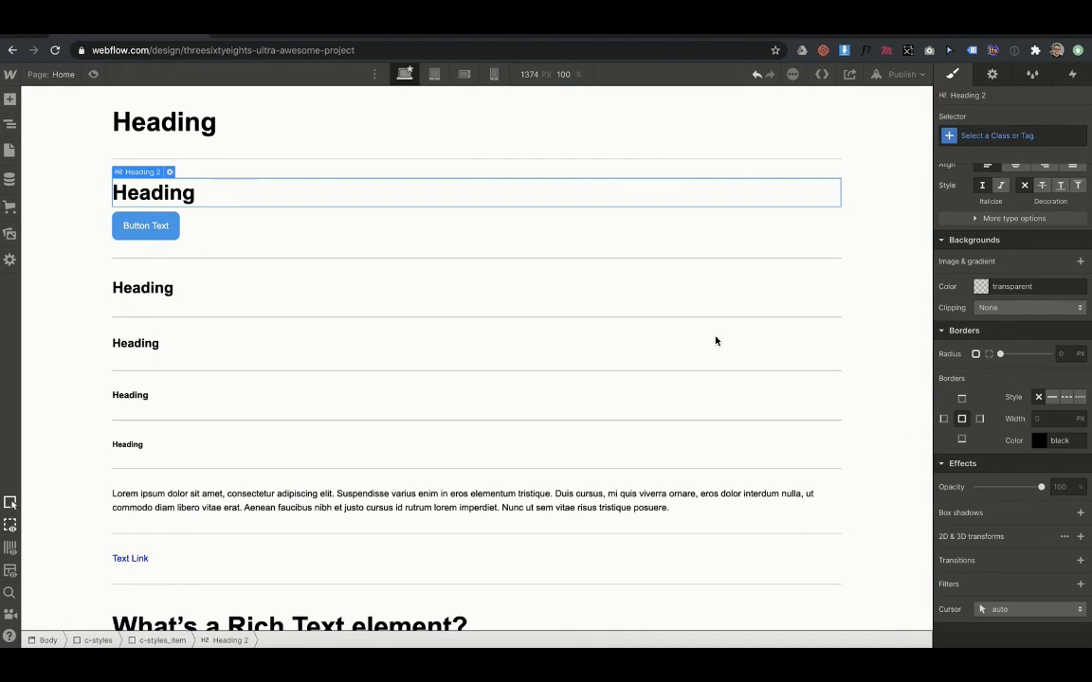